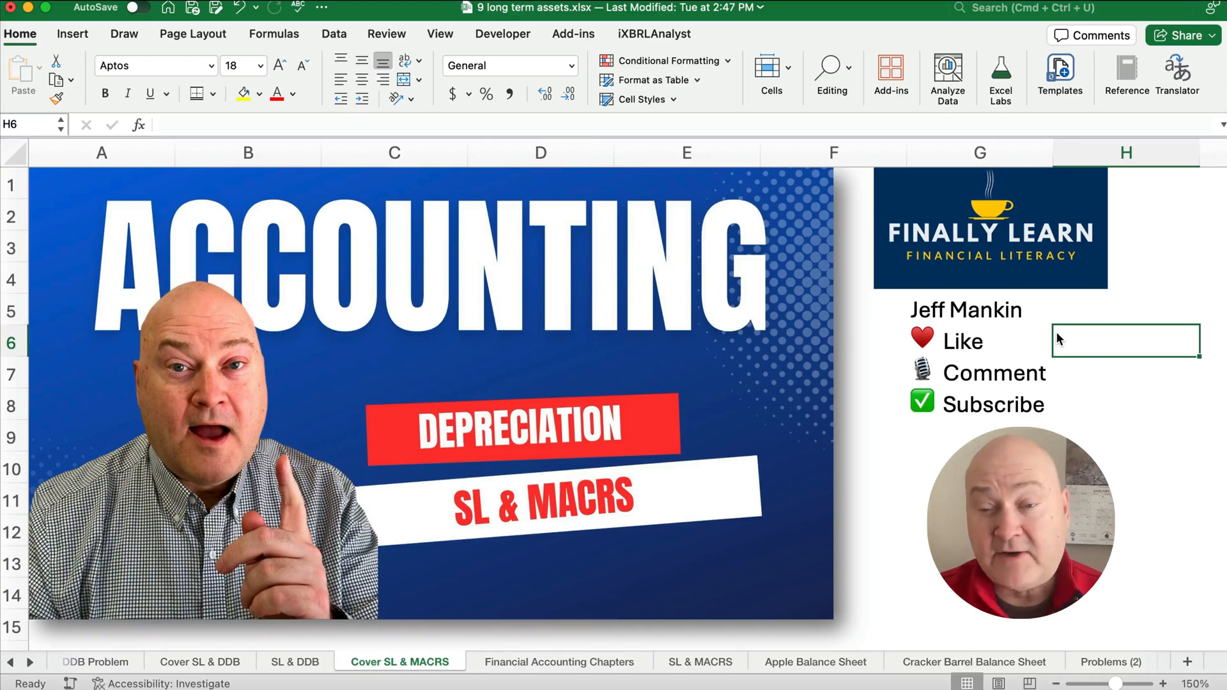
Switch from the cover page to the Financial Accounting Chapters sheet.
click(558, 660)
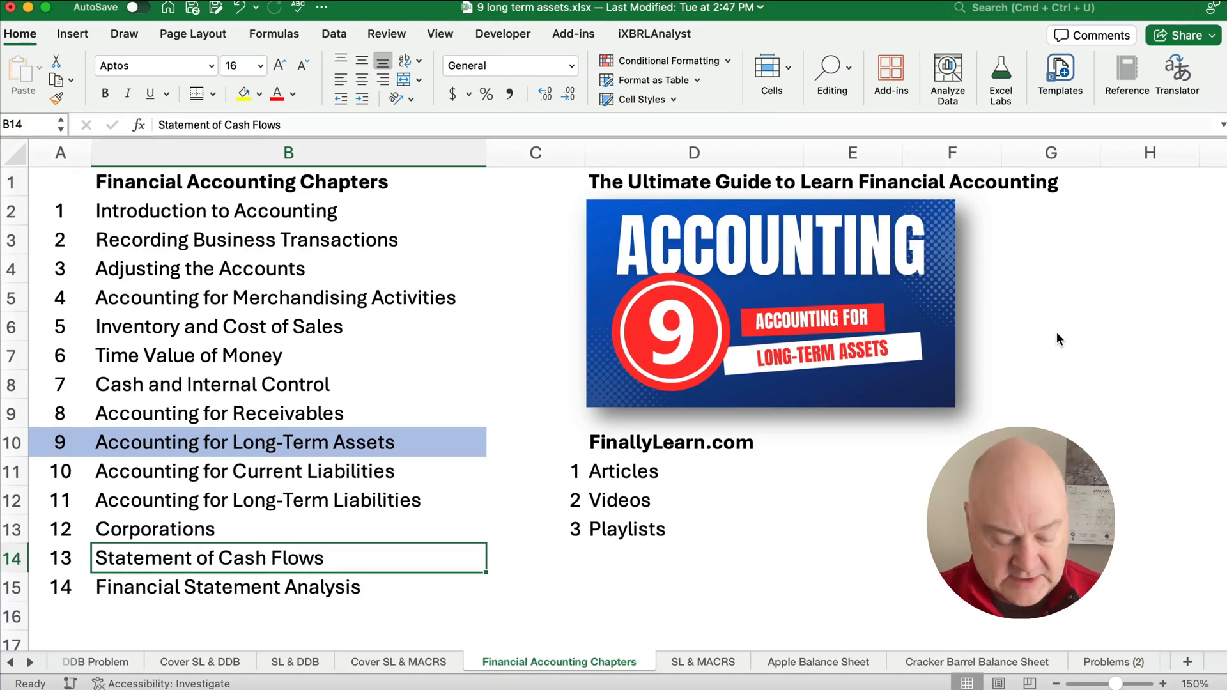
Switch to the SL & MACRS sheet and select cell A5 near the straight-line formula notes.
click(696, 660)
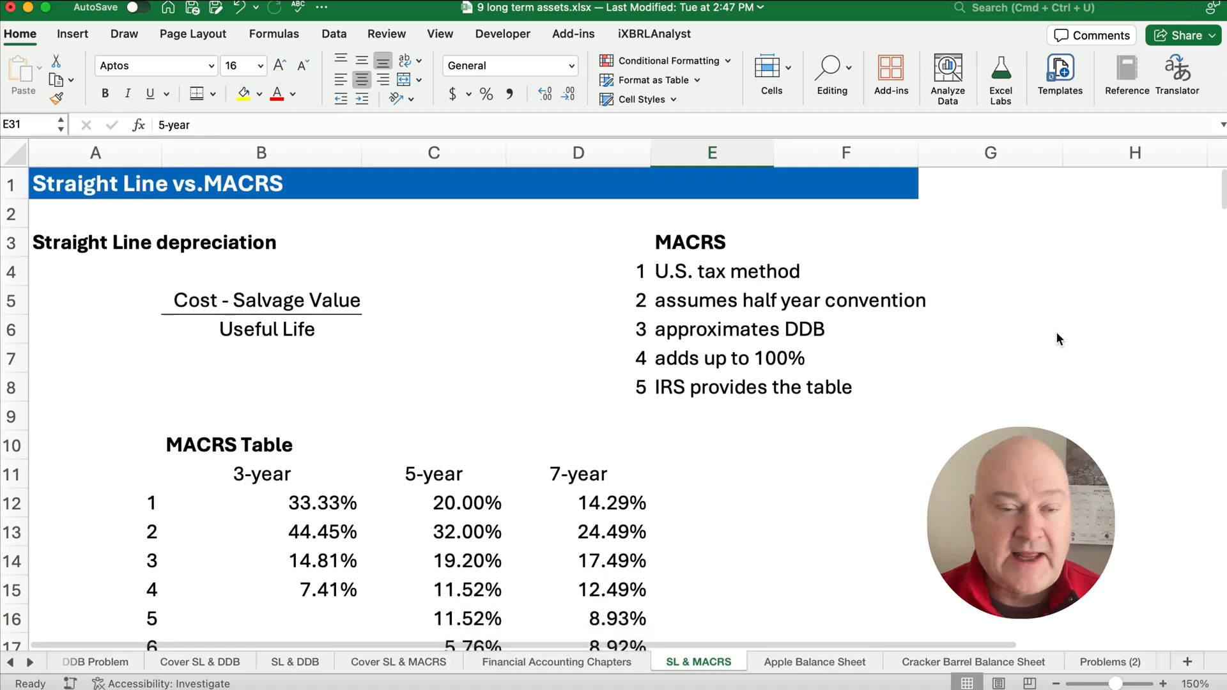
click(94, 299)
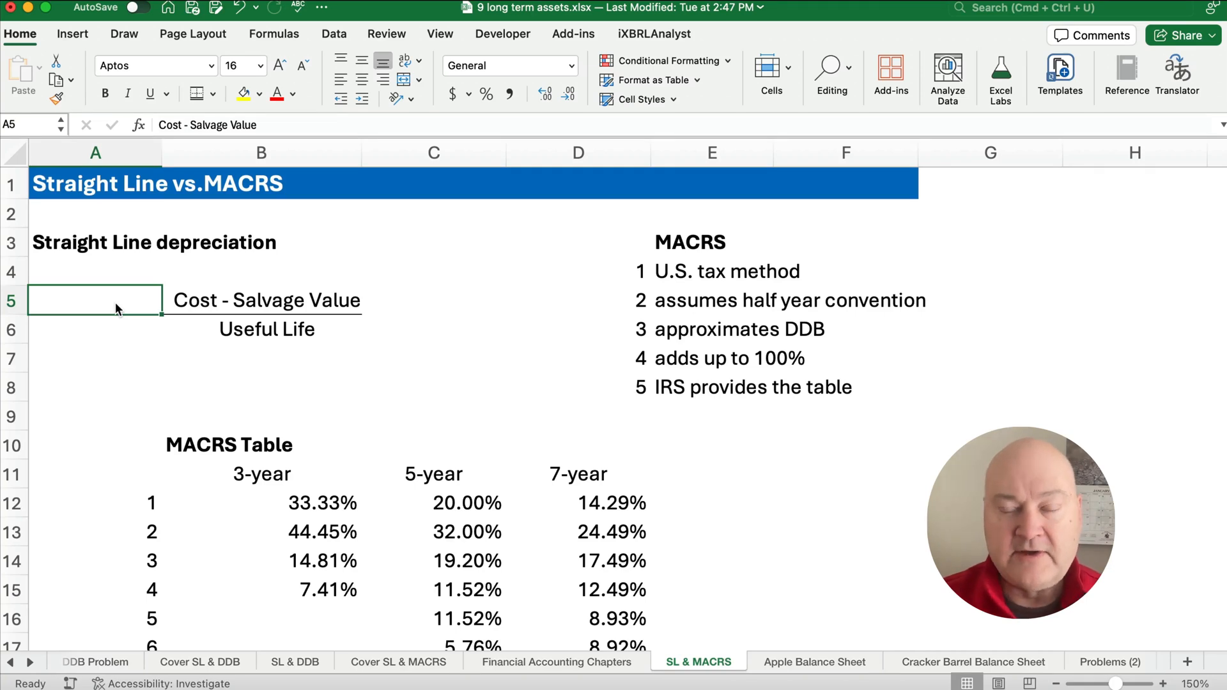
mouse_move(273, 344)
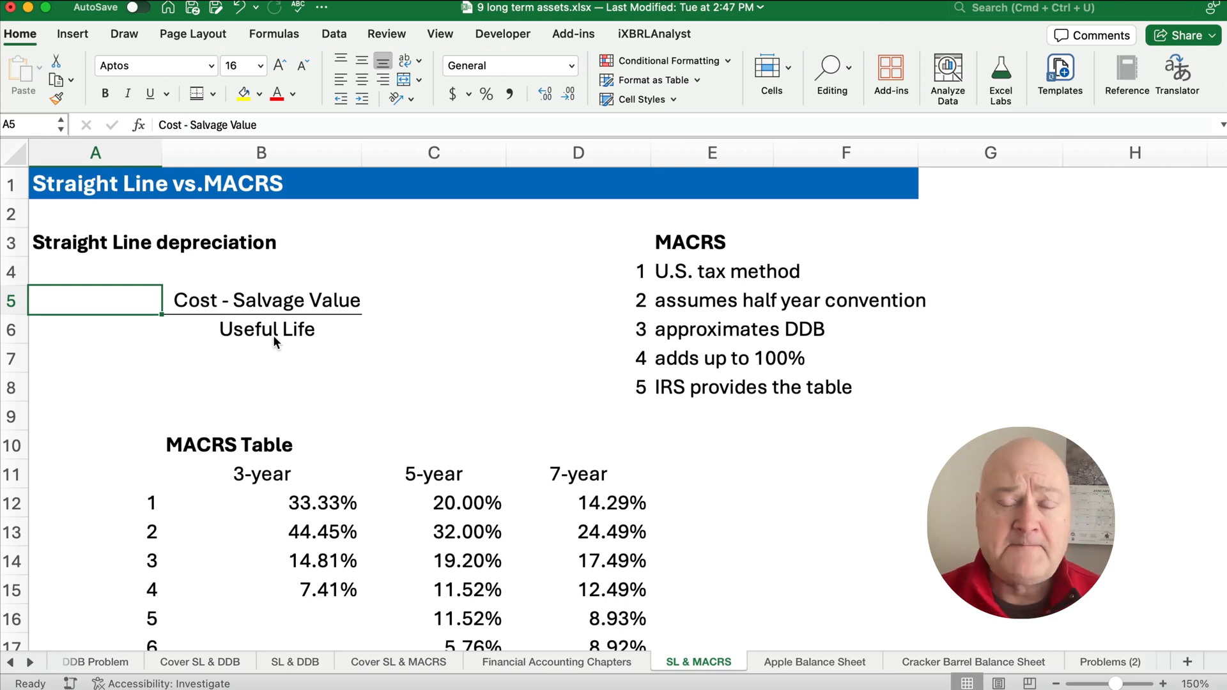
mouse_move(716, 280)
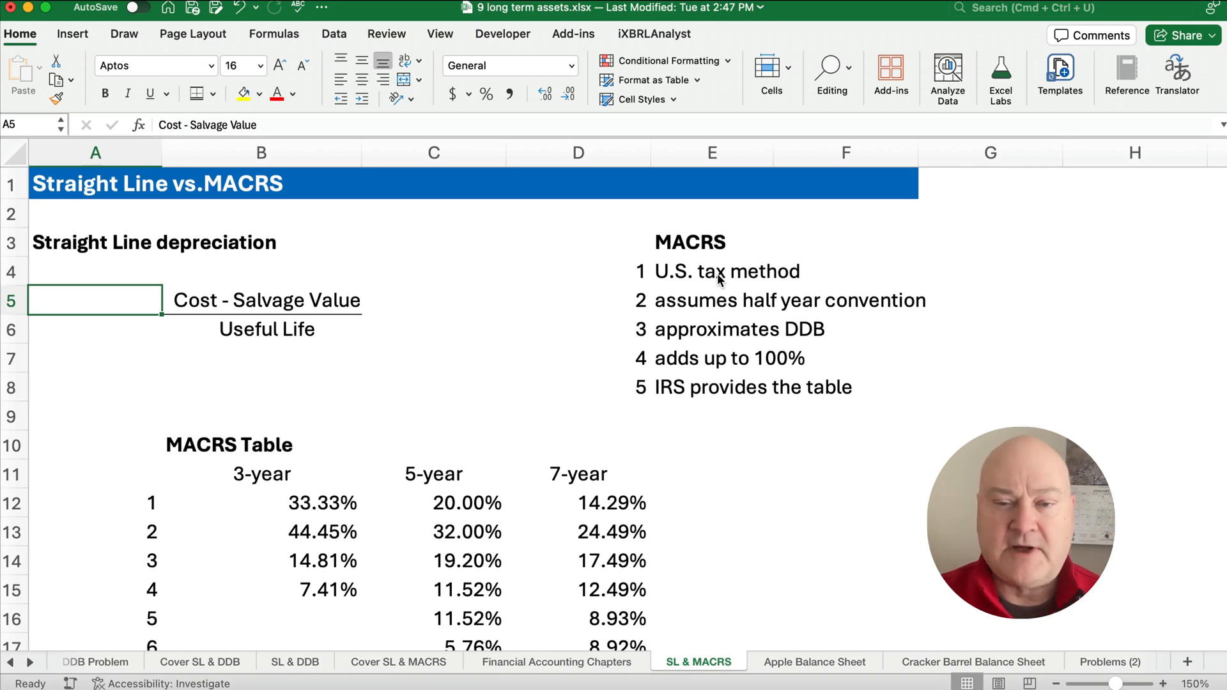
mouse_move(685, 316)
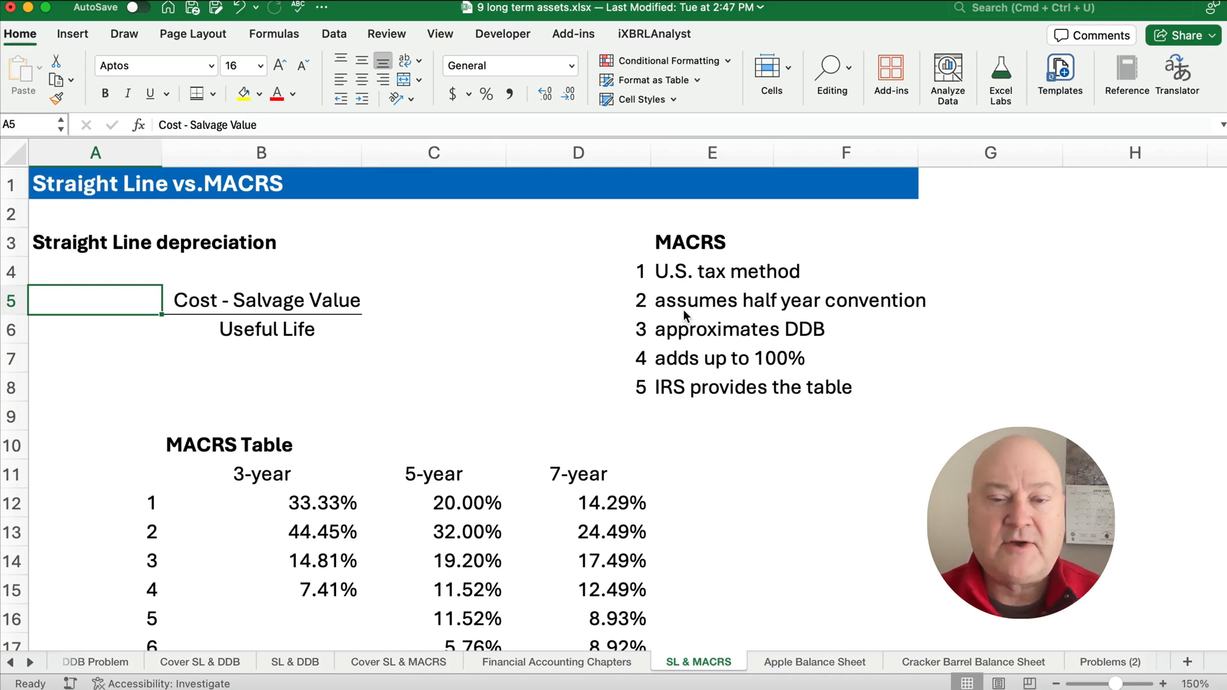
mouse_move(679, 358)
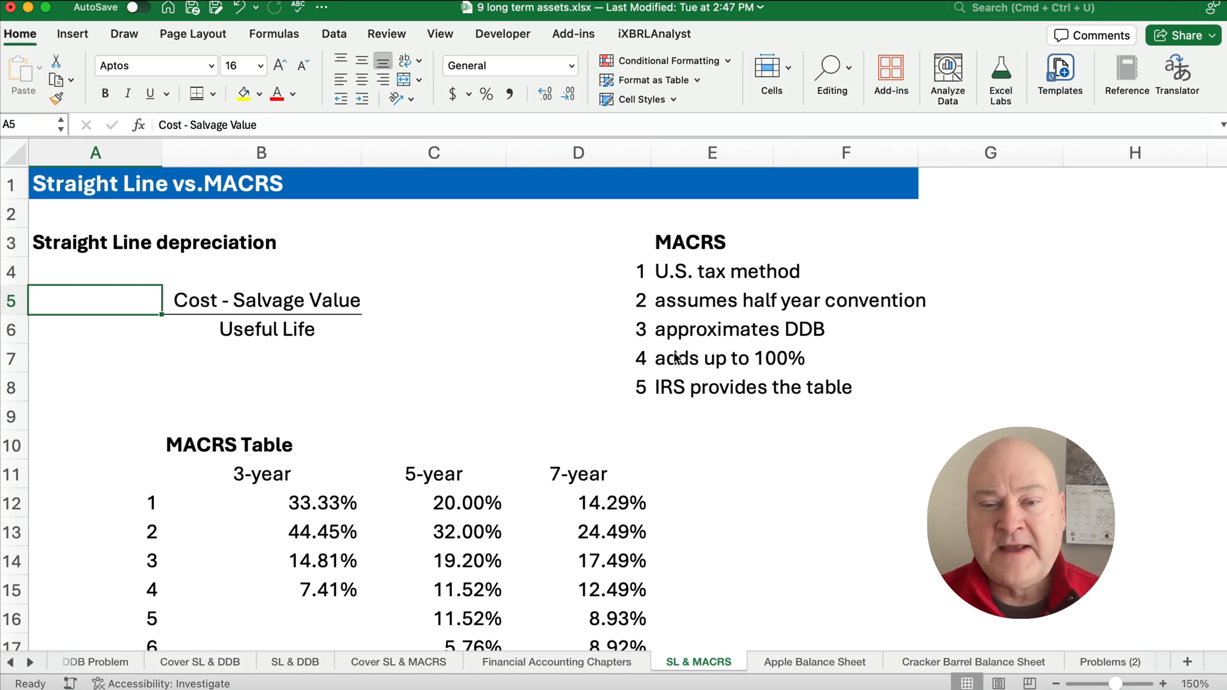
scroll(down, 3)
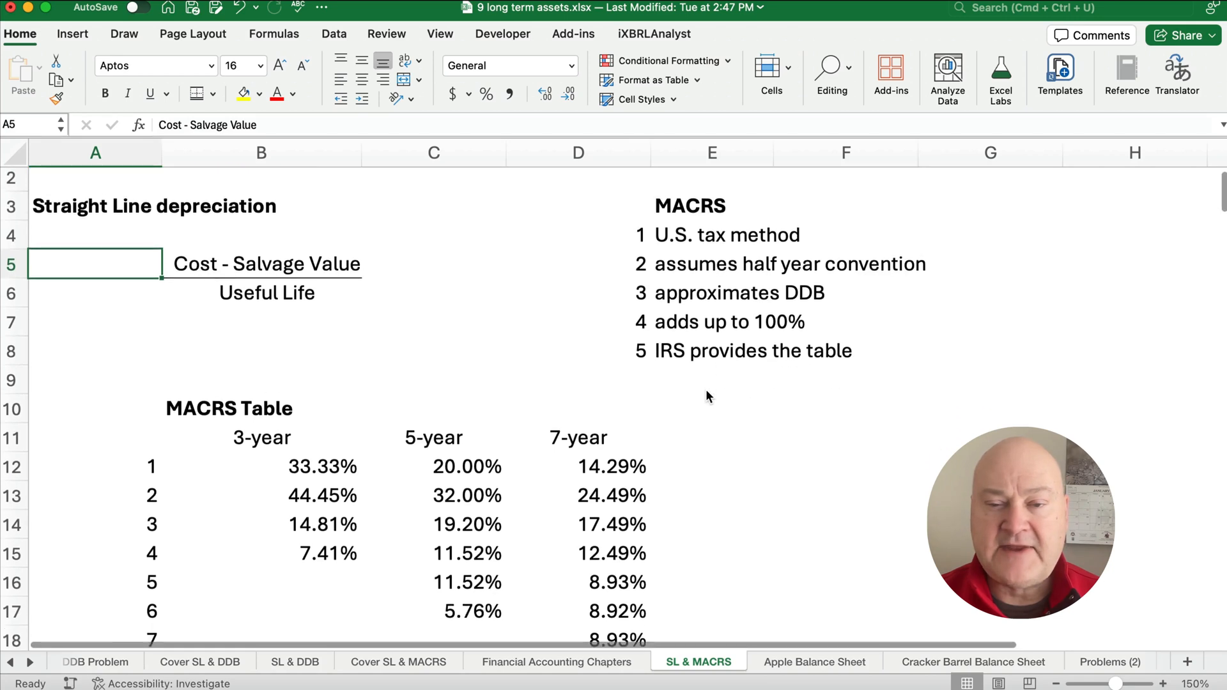
scroll(down, 3)
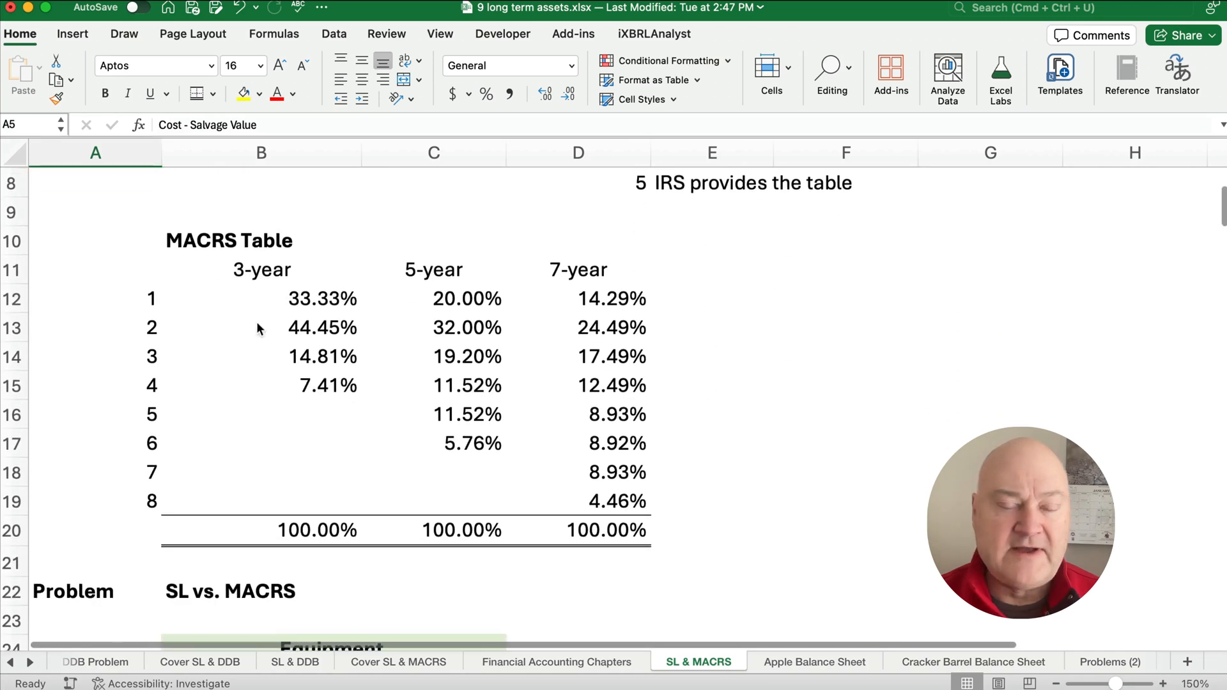
mouse_move(89, 279)
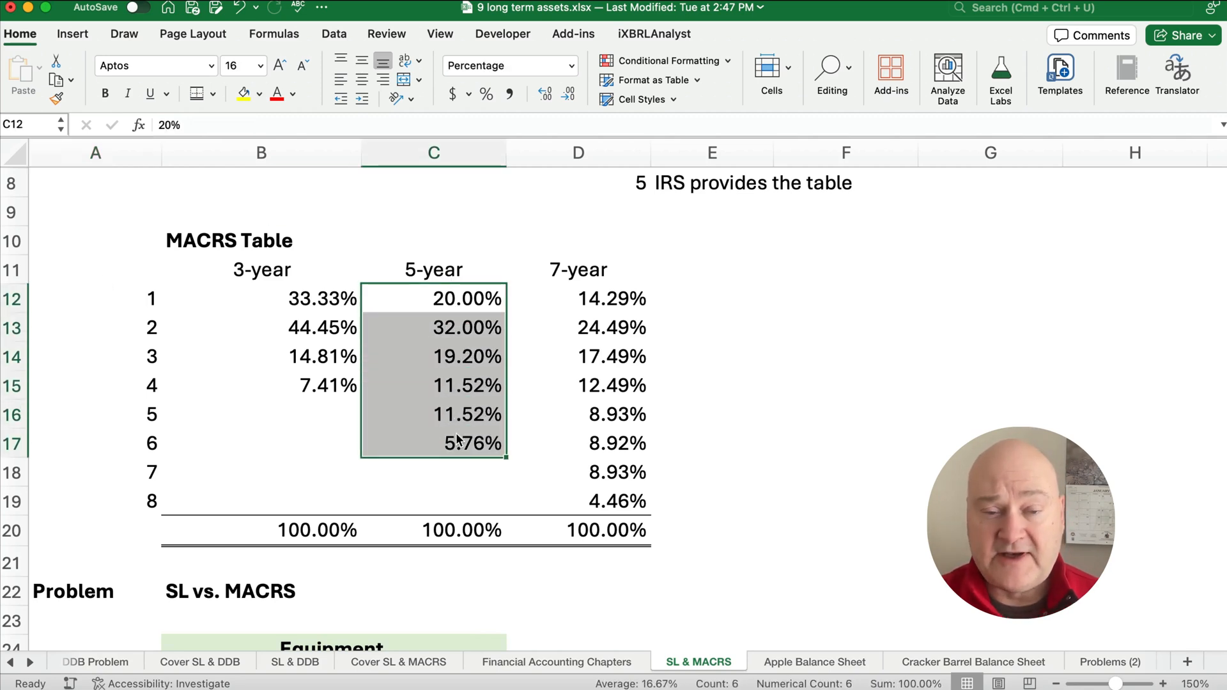
mouse_move(372, 365)
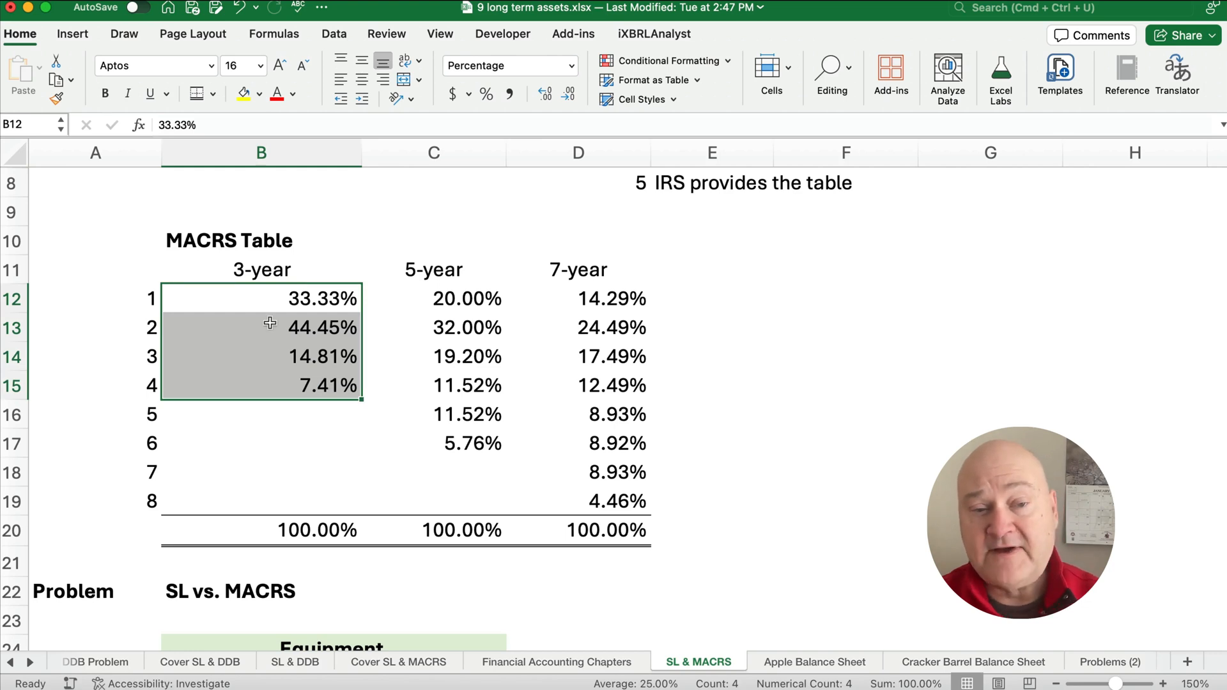
click(261, 298)
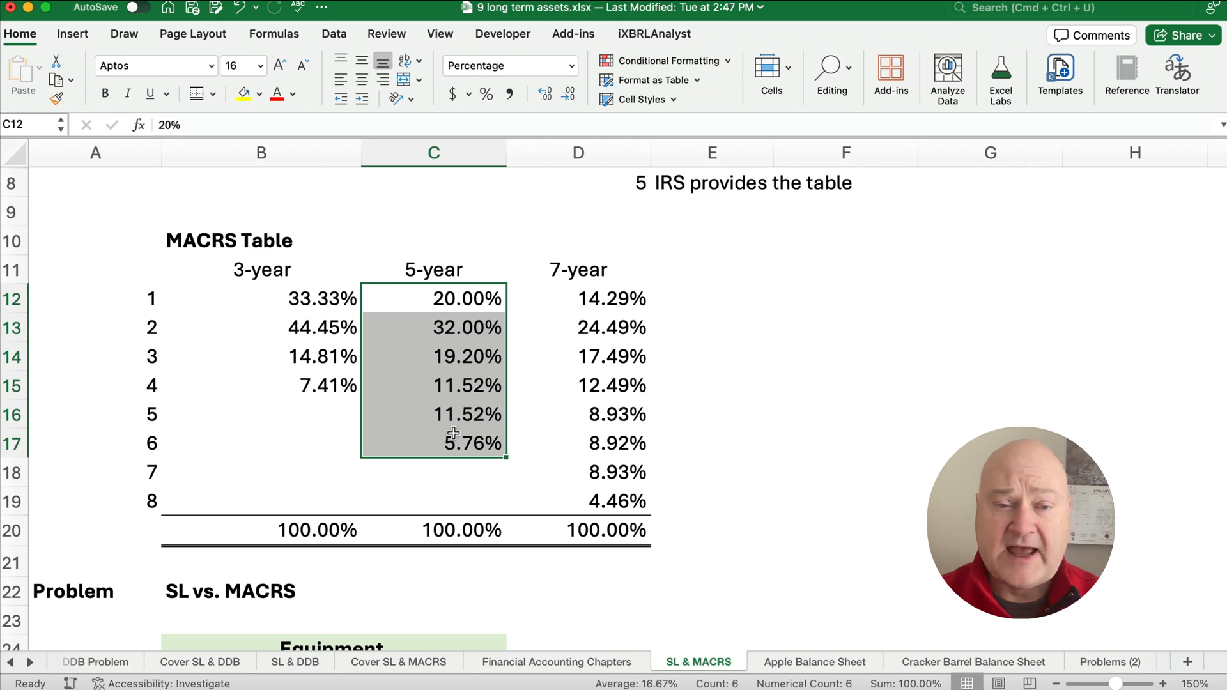
mouse_move(413, 410)
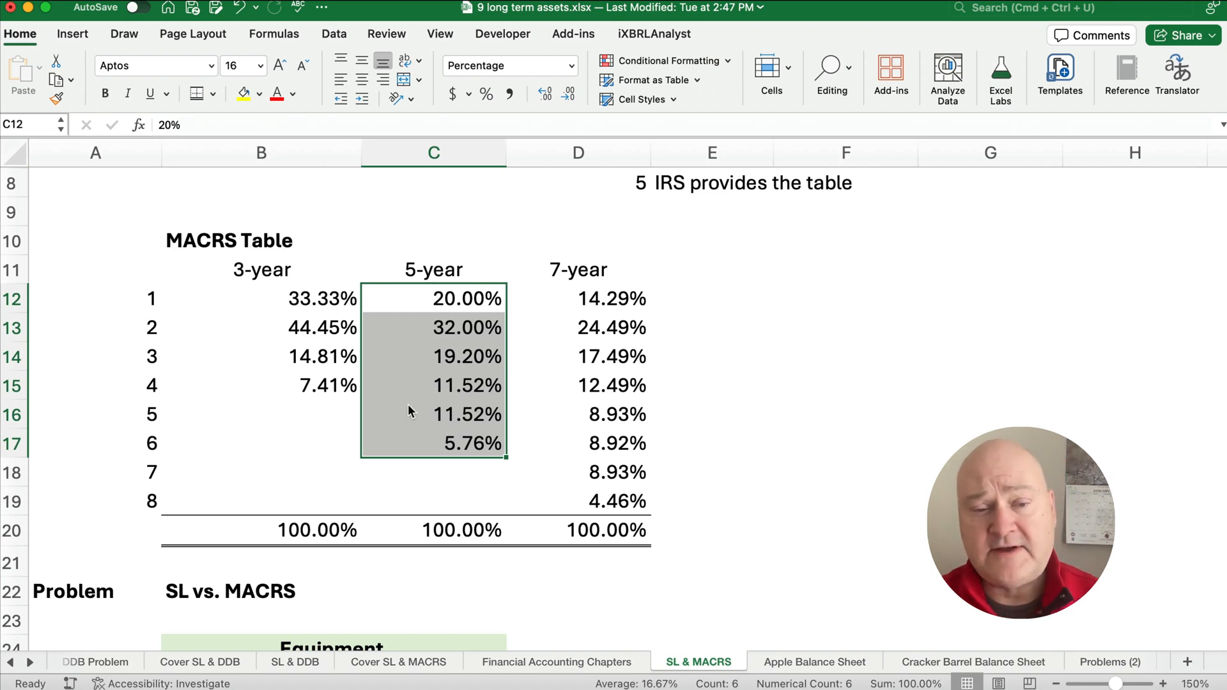
mouse_move(344, 382)
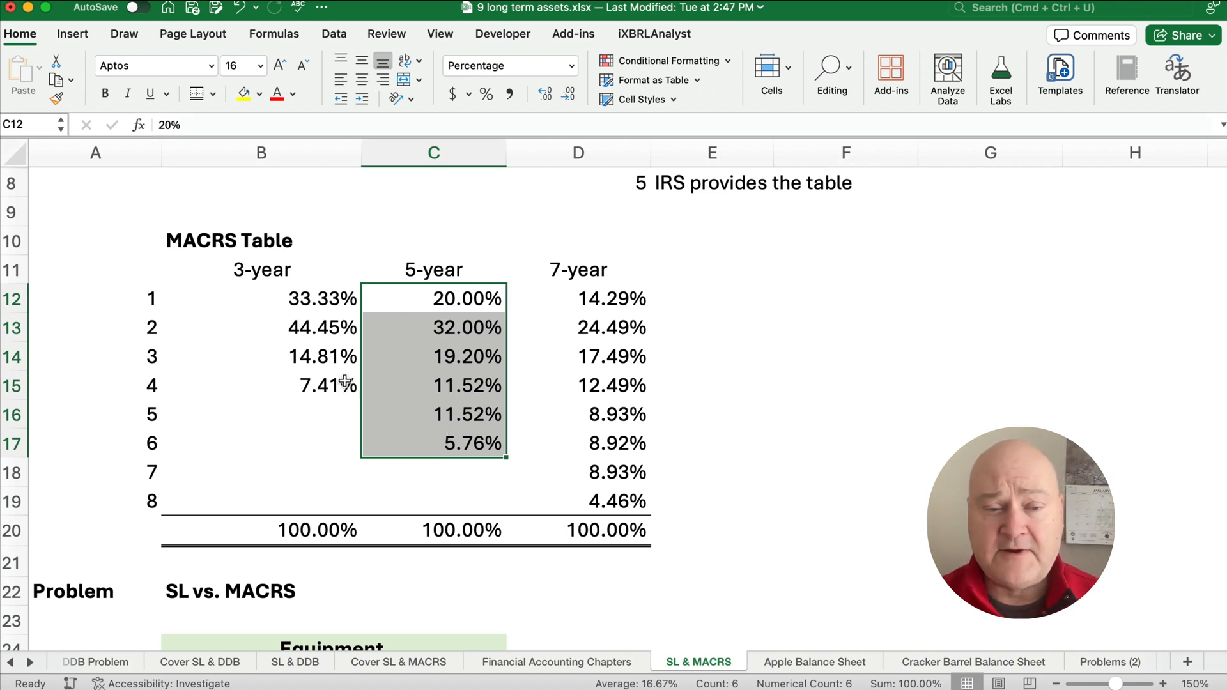
scroll(down, 3)
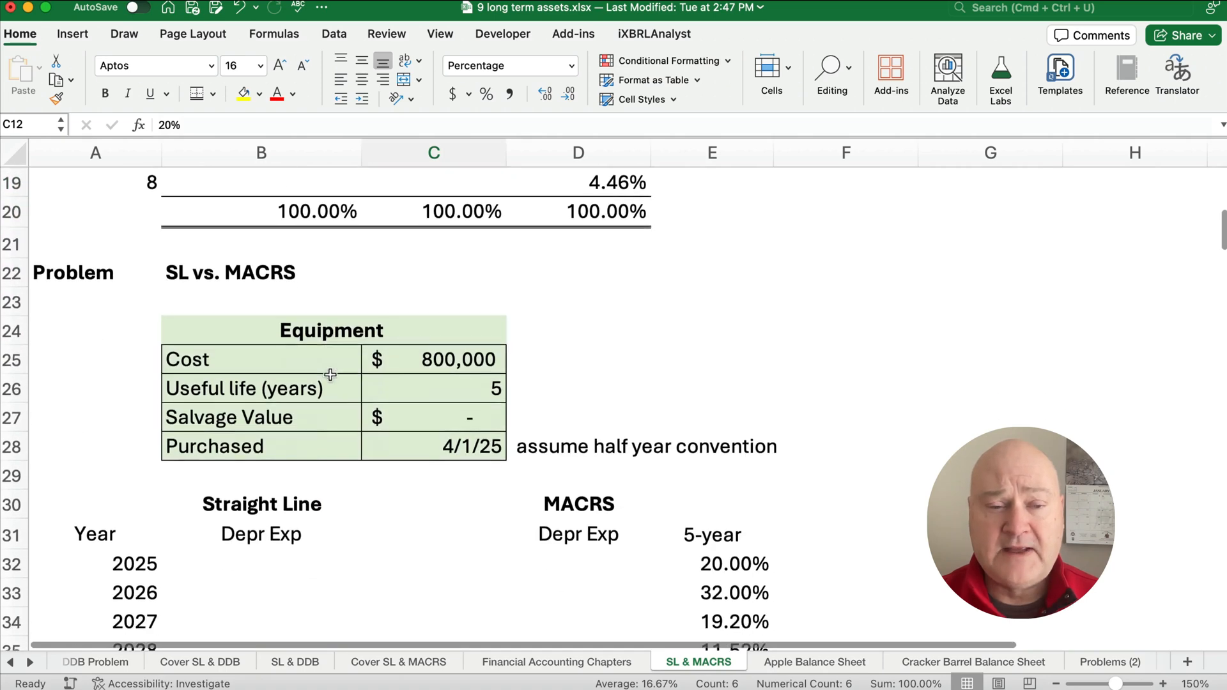
scroll(down, 3)
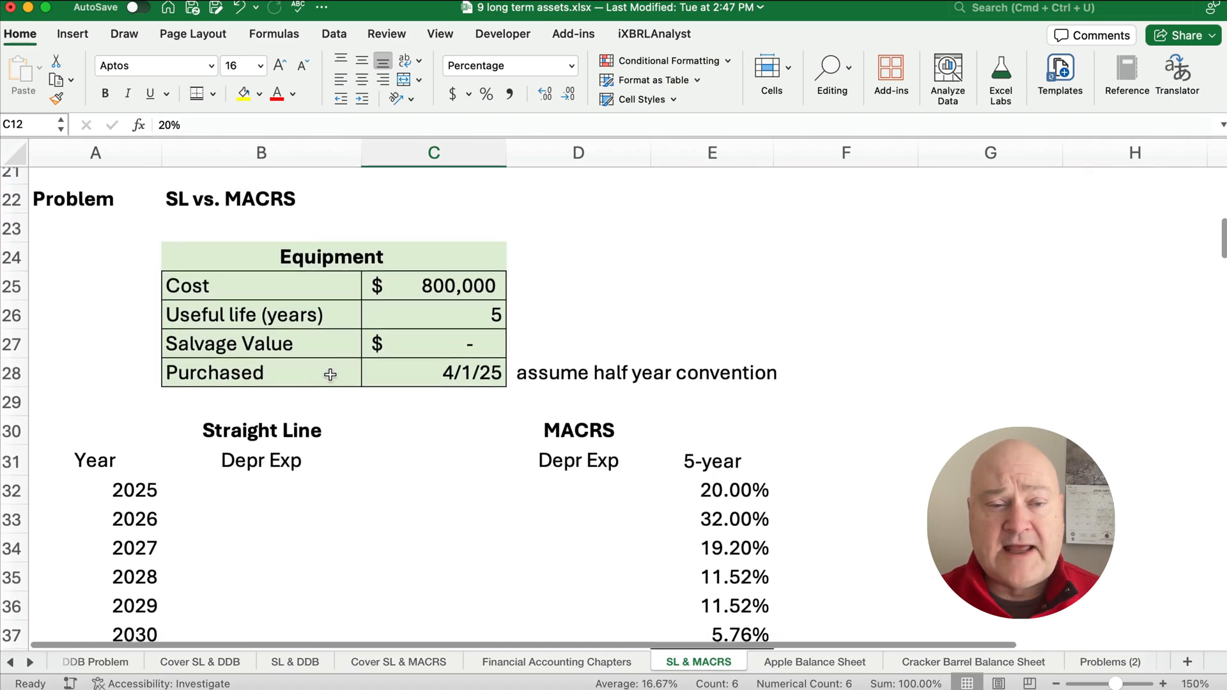
scroll(down, 3)
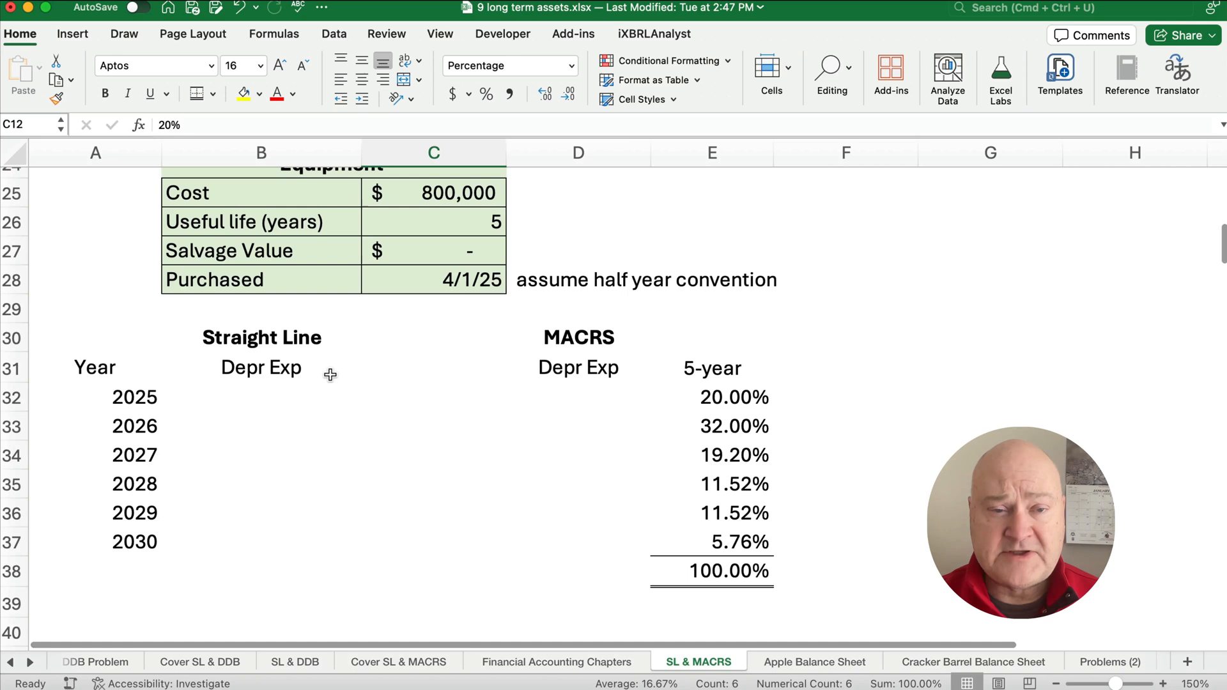
scroll(up, 3)
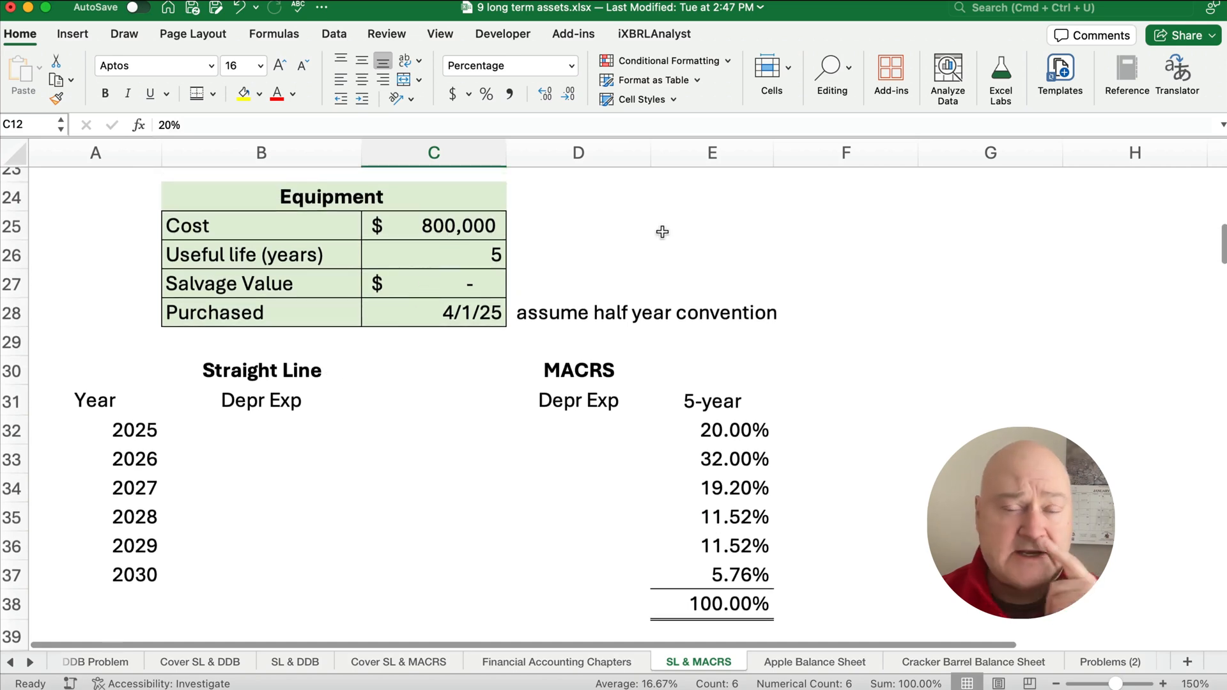
click(433, 255)
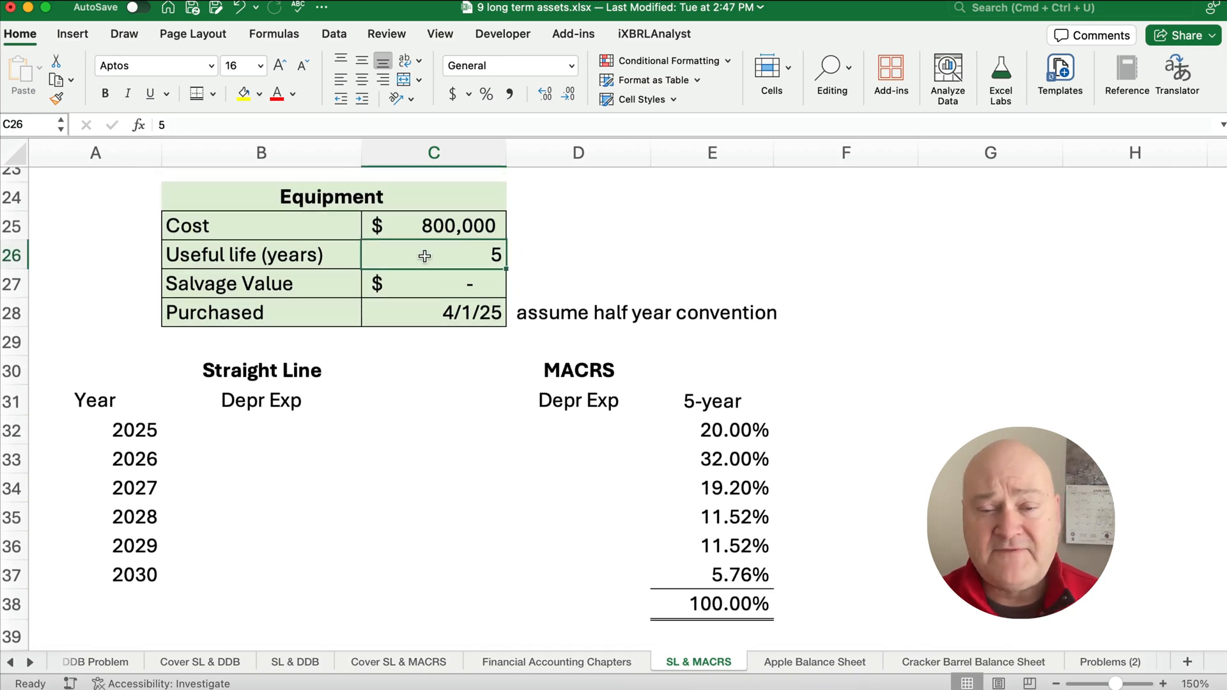
mouse_move(442, 416)
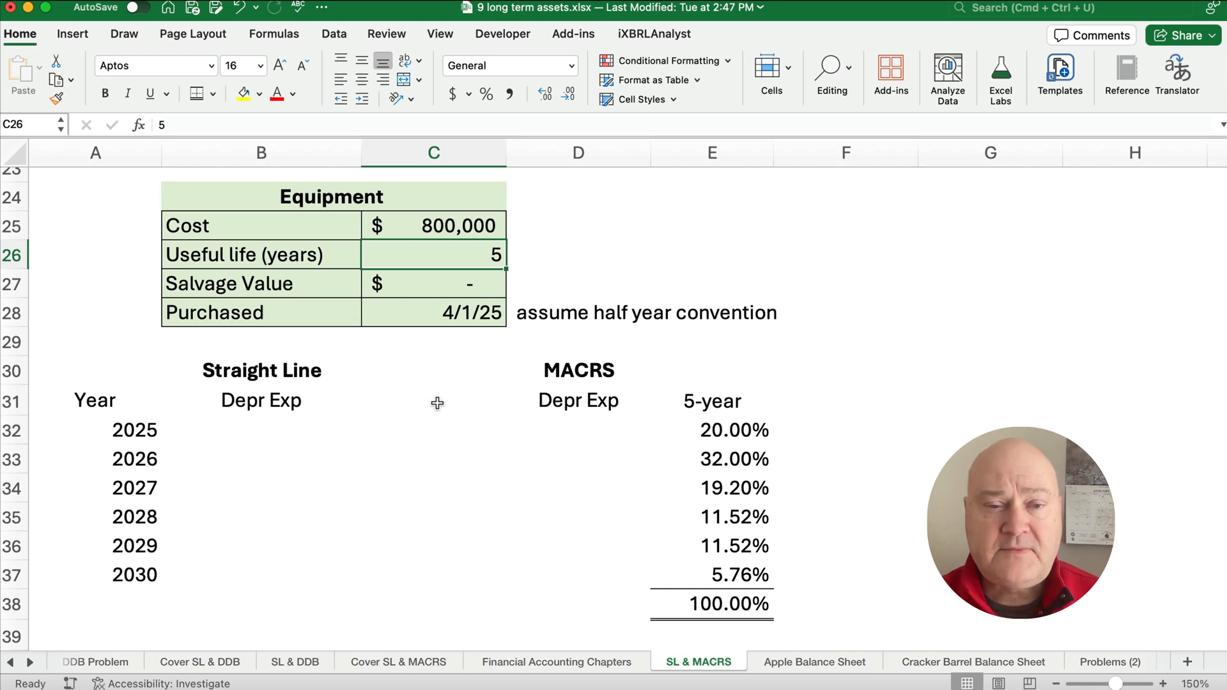
click(433, 312)
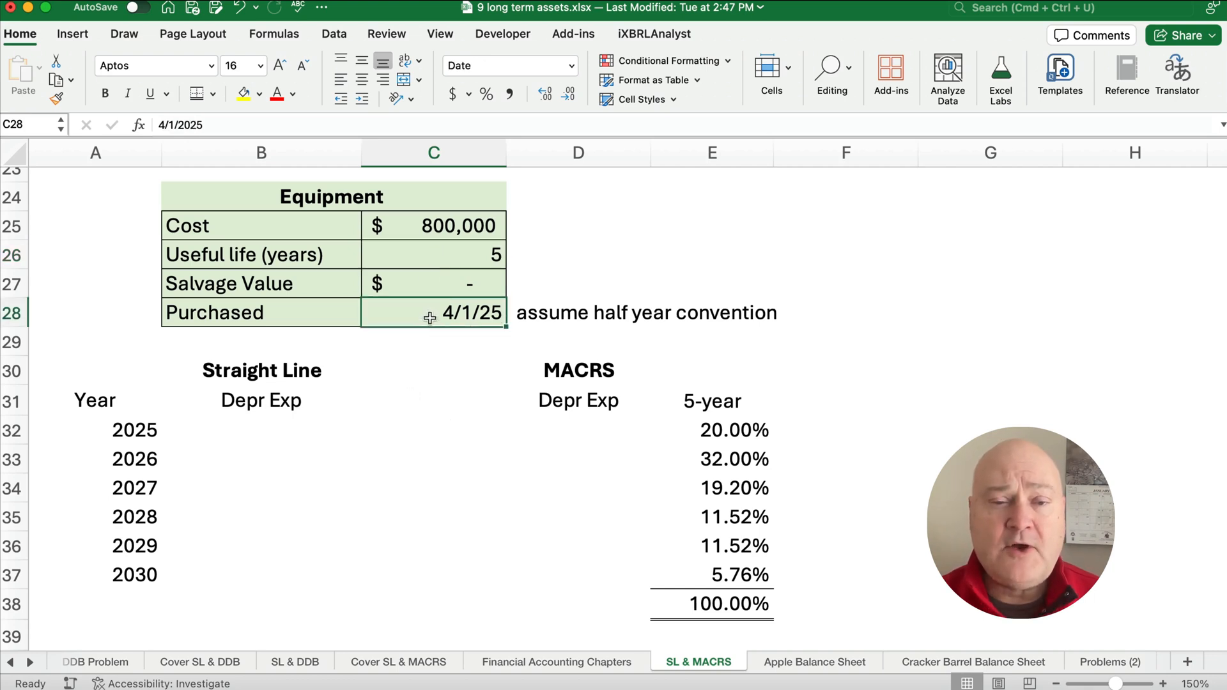
mouse_move(552, 315)
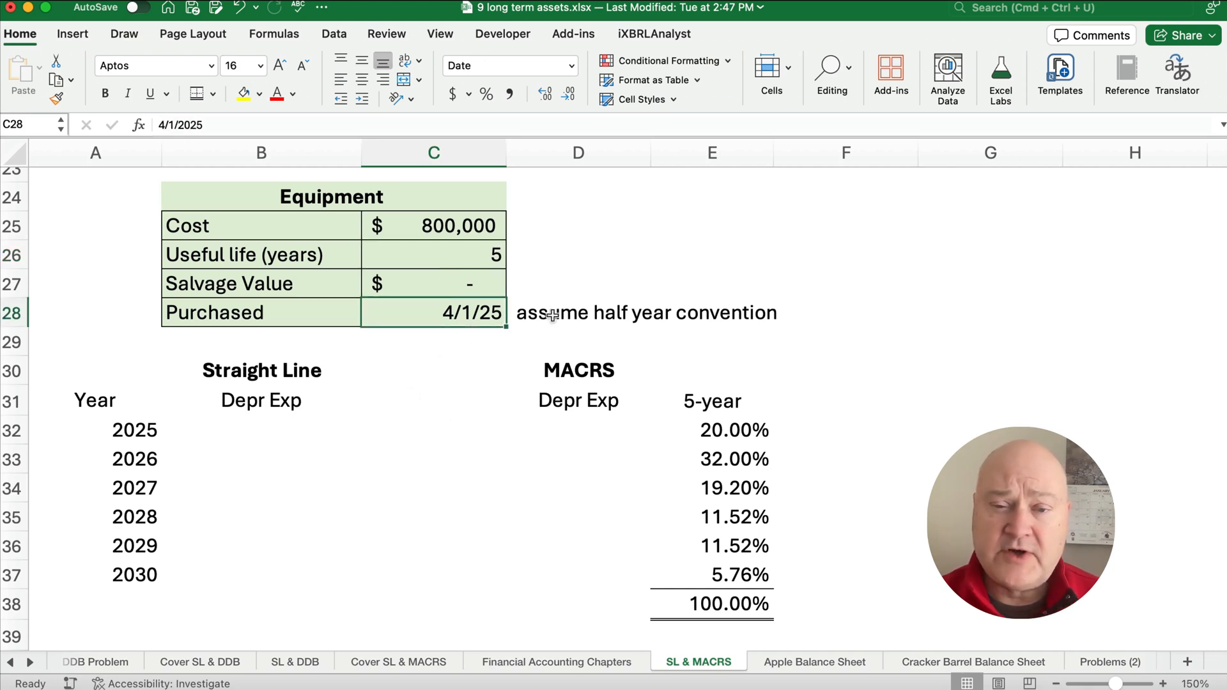
click(261, 430)
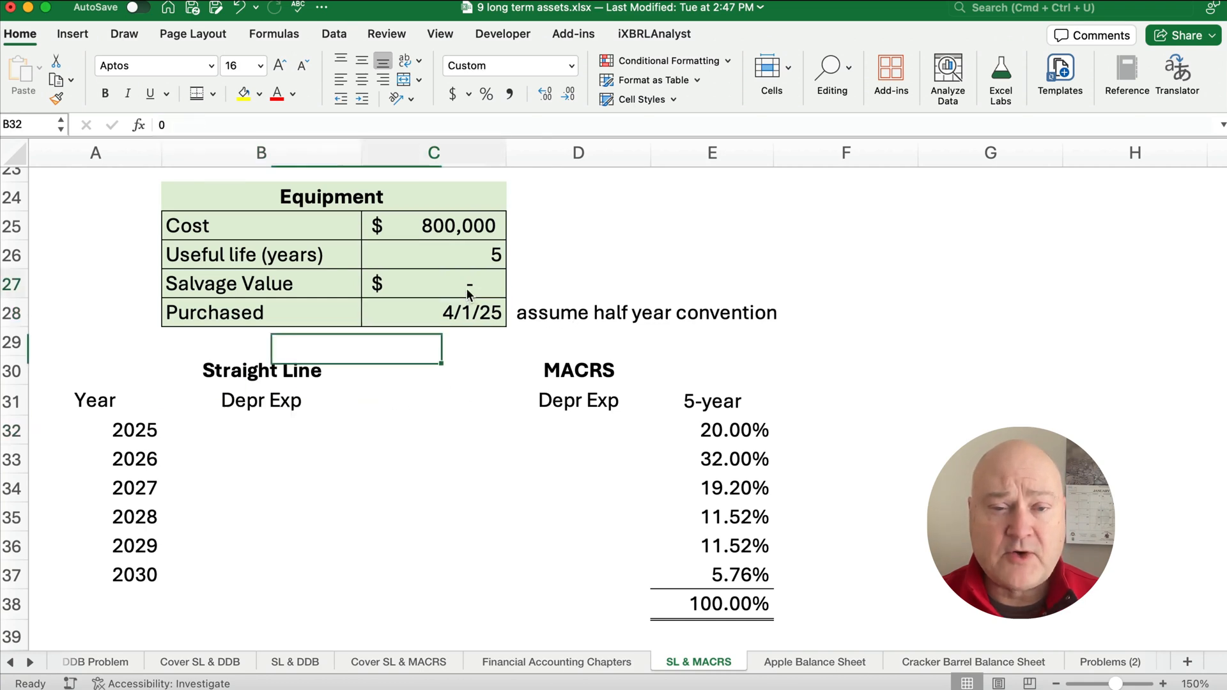
click(434, 284)
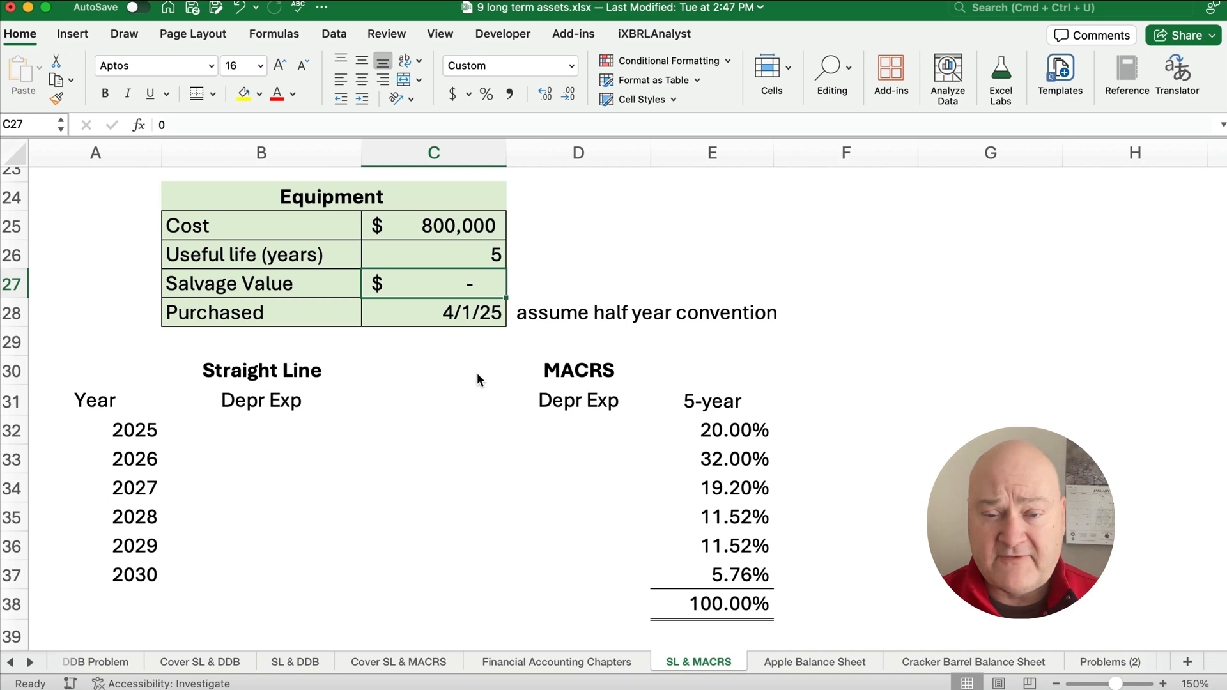
mouse_move(597, 459)
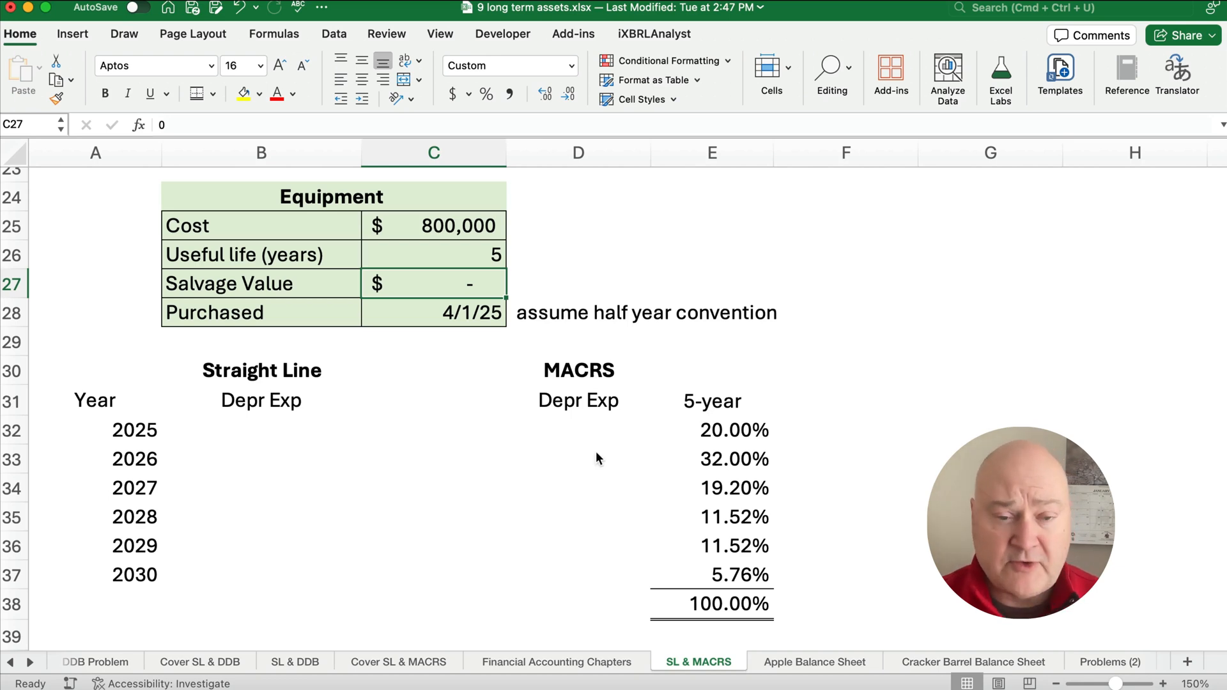
Enter 2025 straight-line expense as cost ÷ 5-year life, then halve it to 80,000.
click(260, 430)
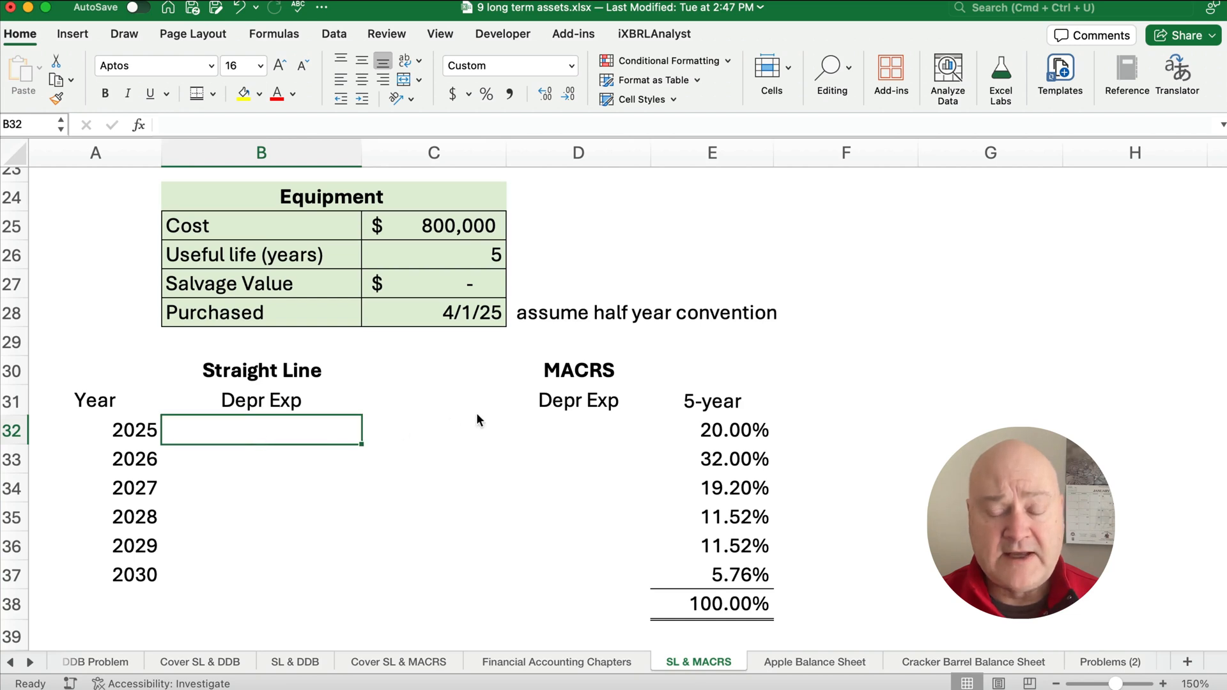
text(=)
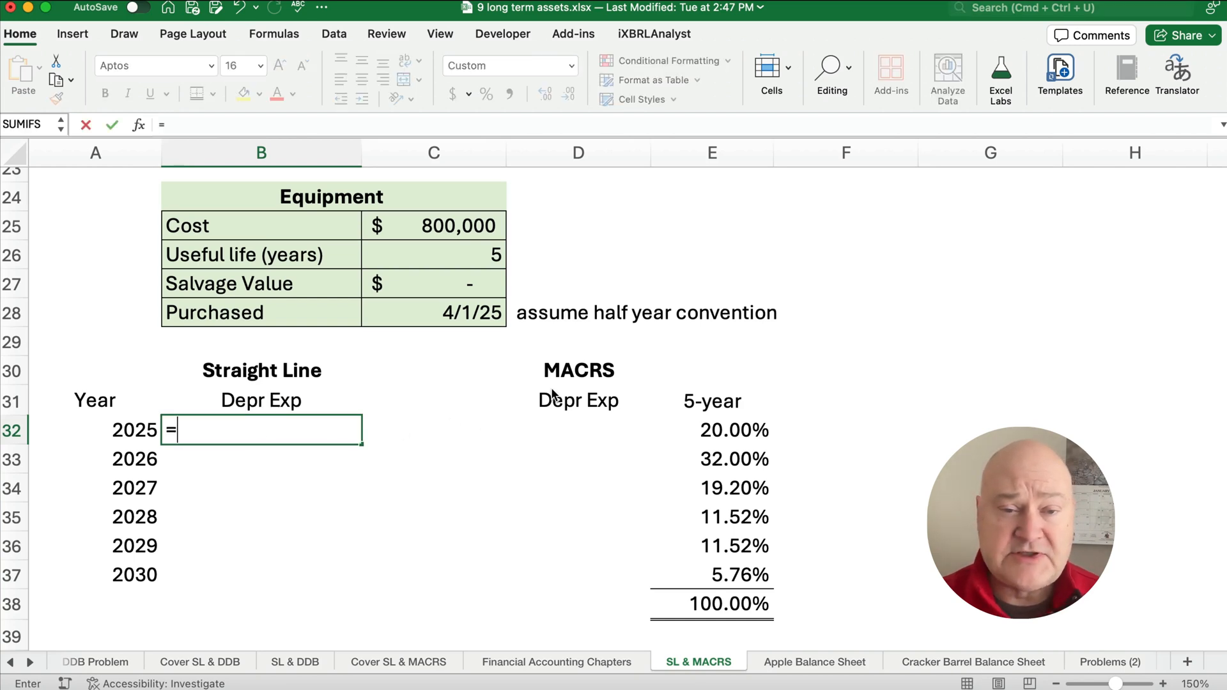
click(433, 225)
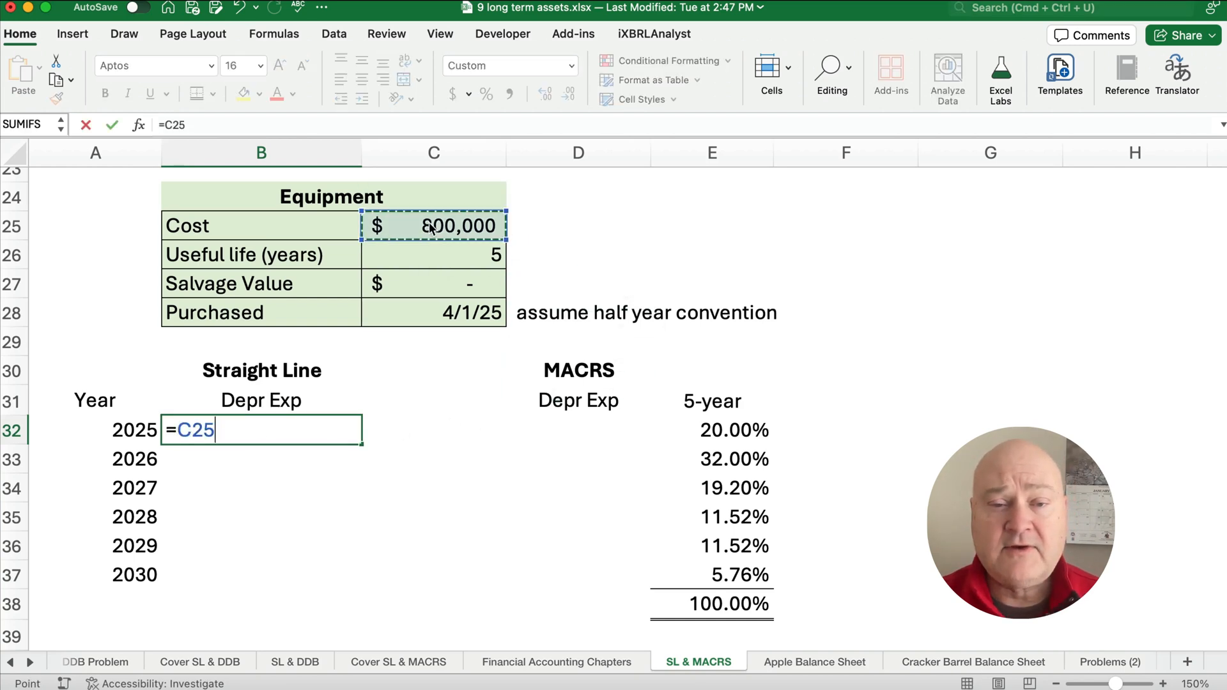
text(/)
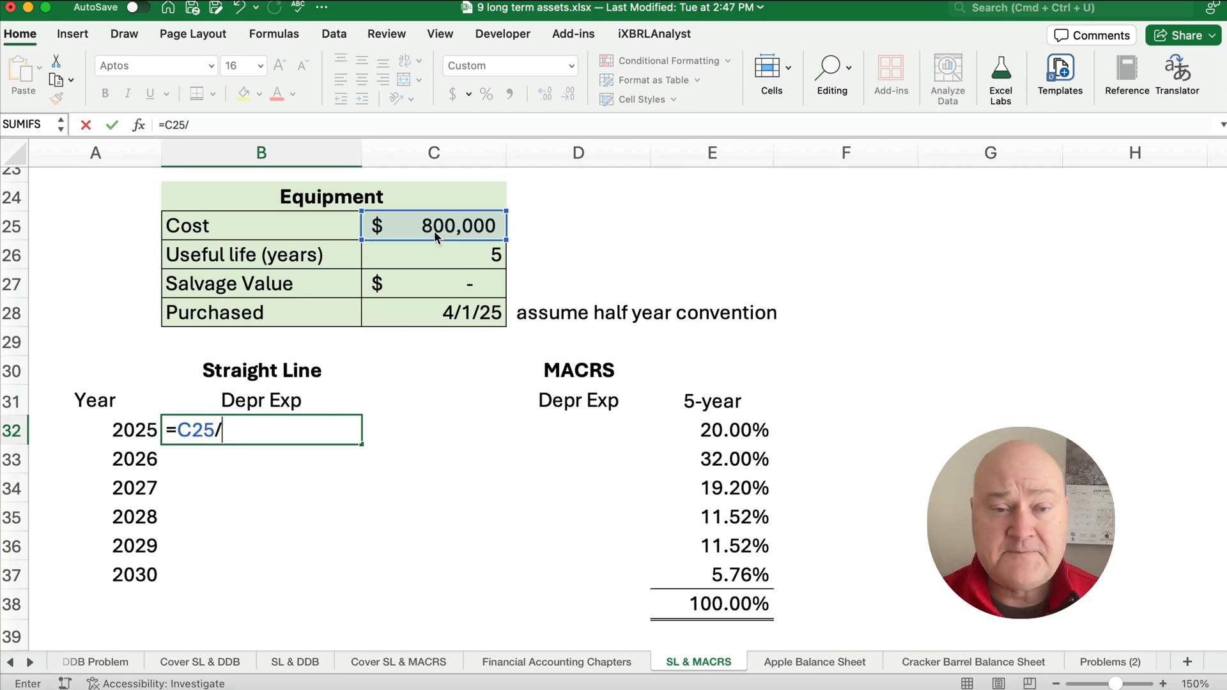
click(433, 255)
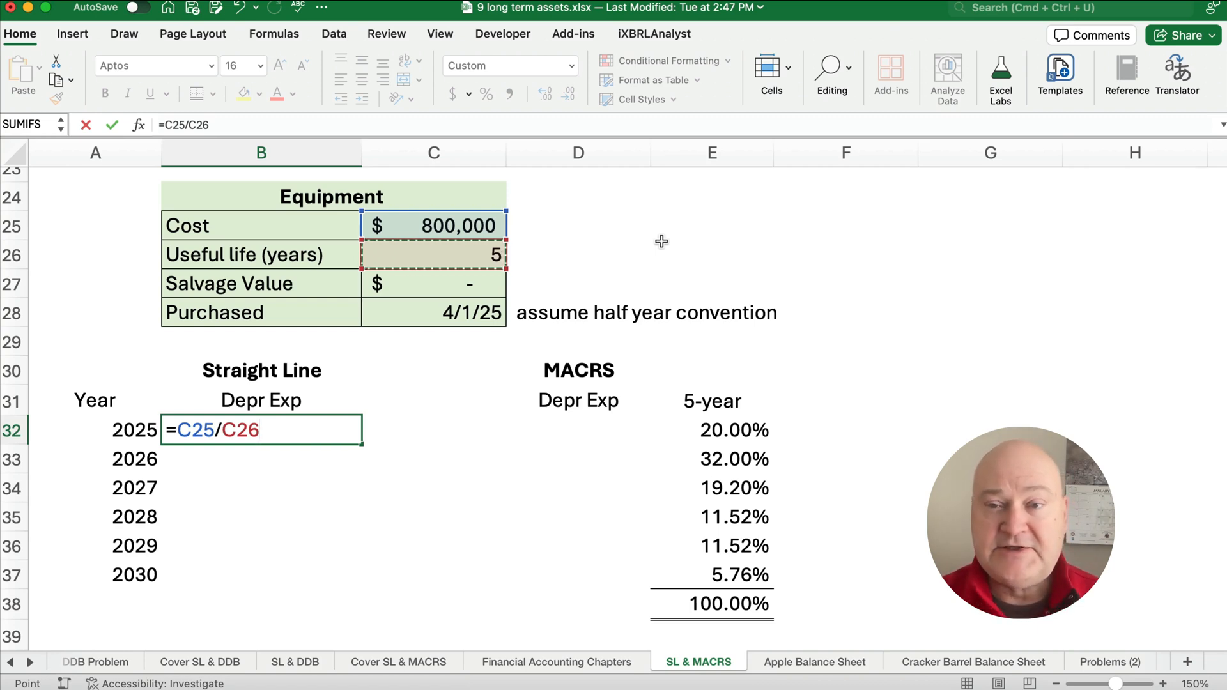
key(Return)
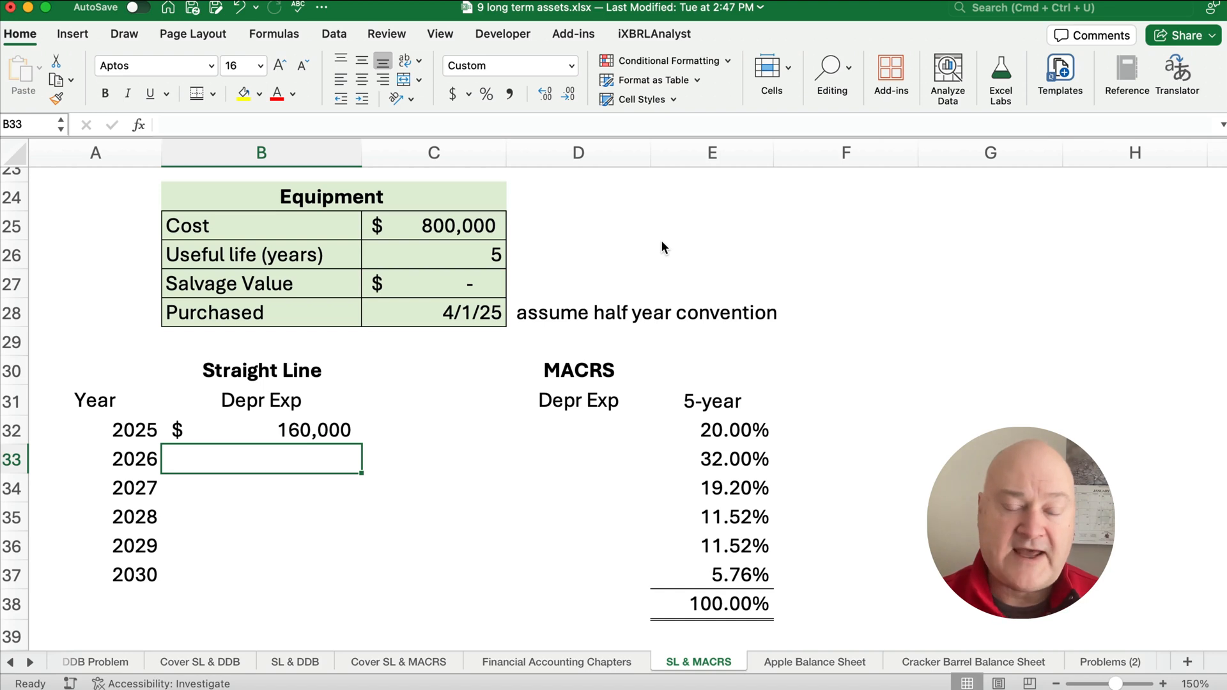
mouse_move(253, 451)
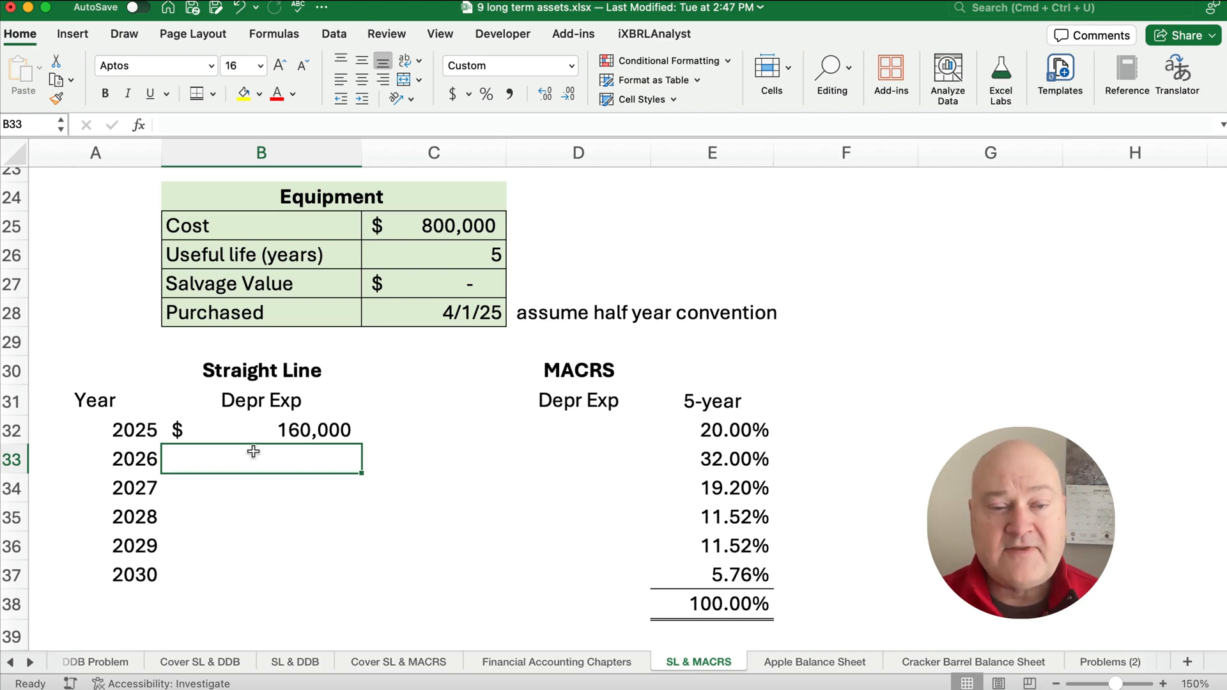
click(260, 429)
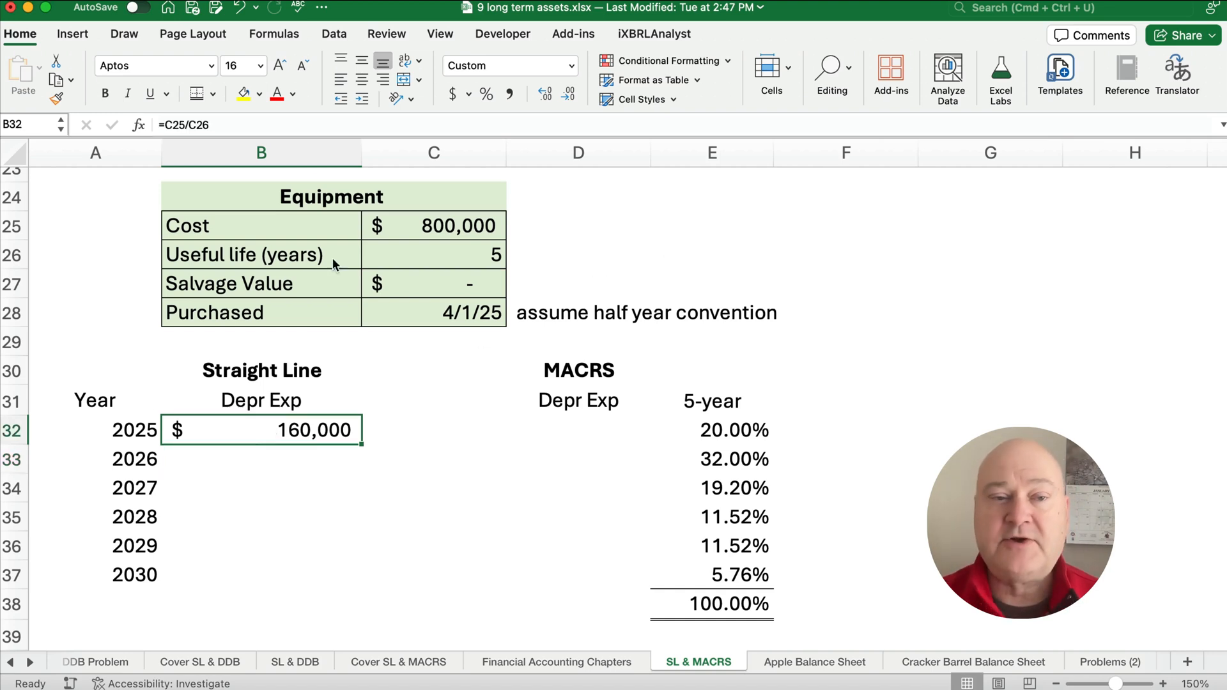
double_click(261, 429)
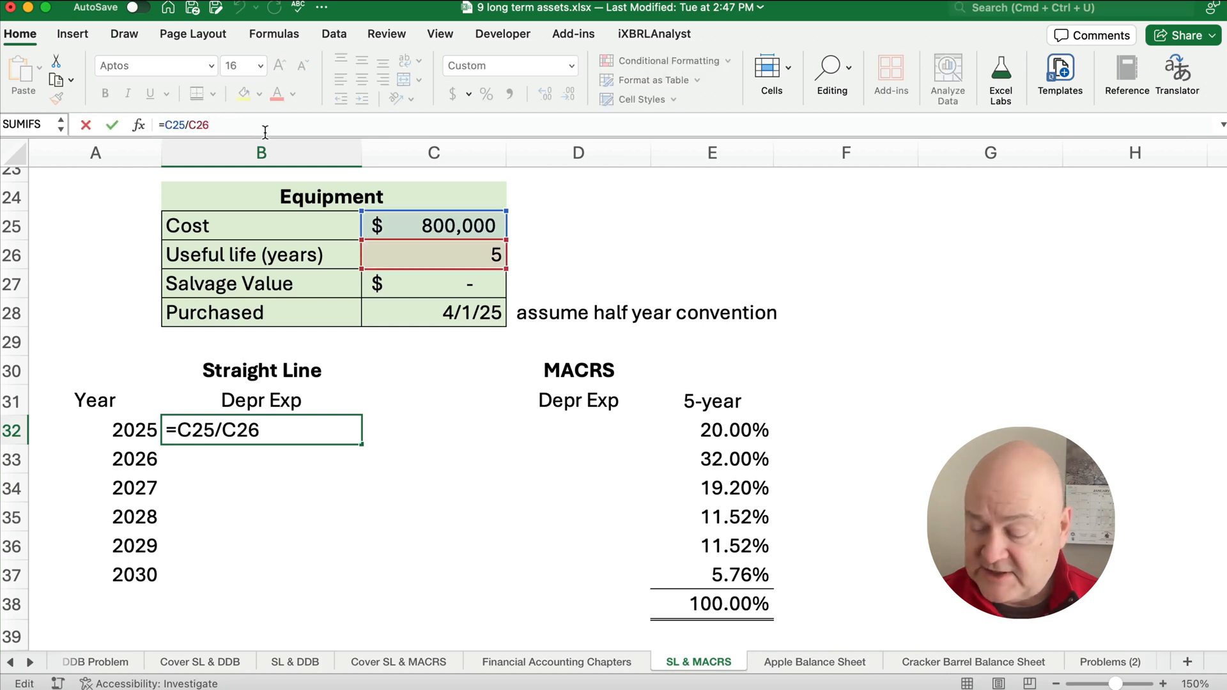
text(/2)
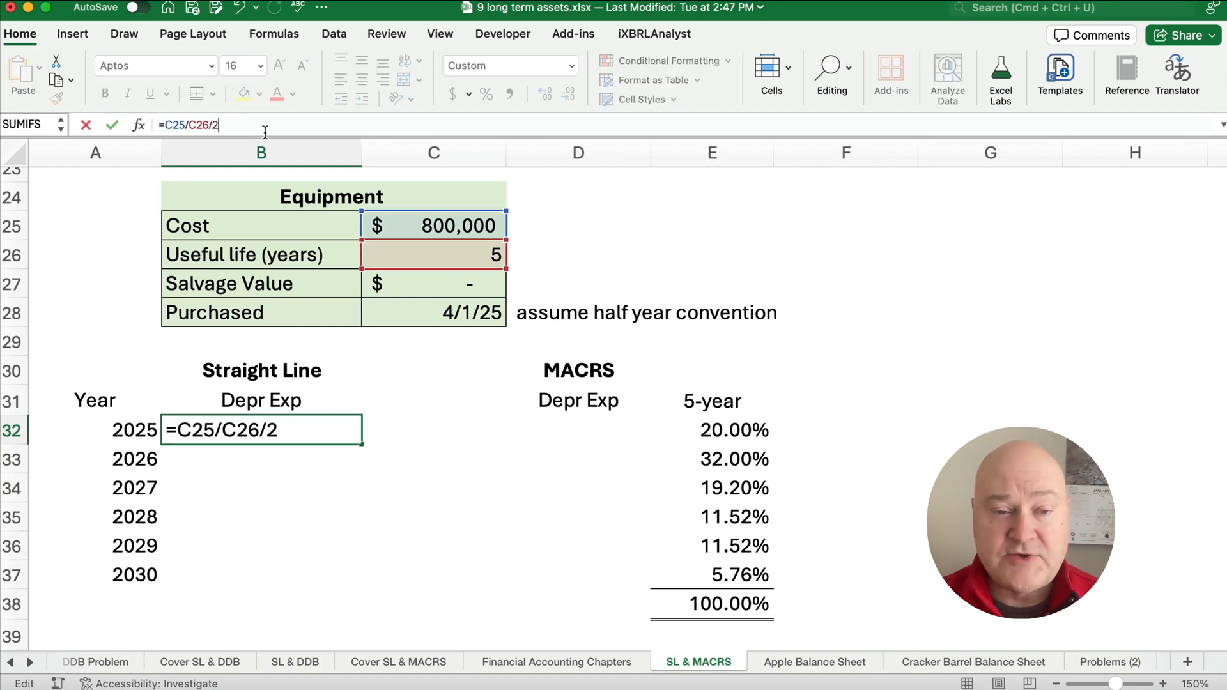
key(Return)
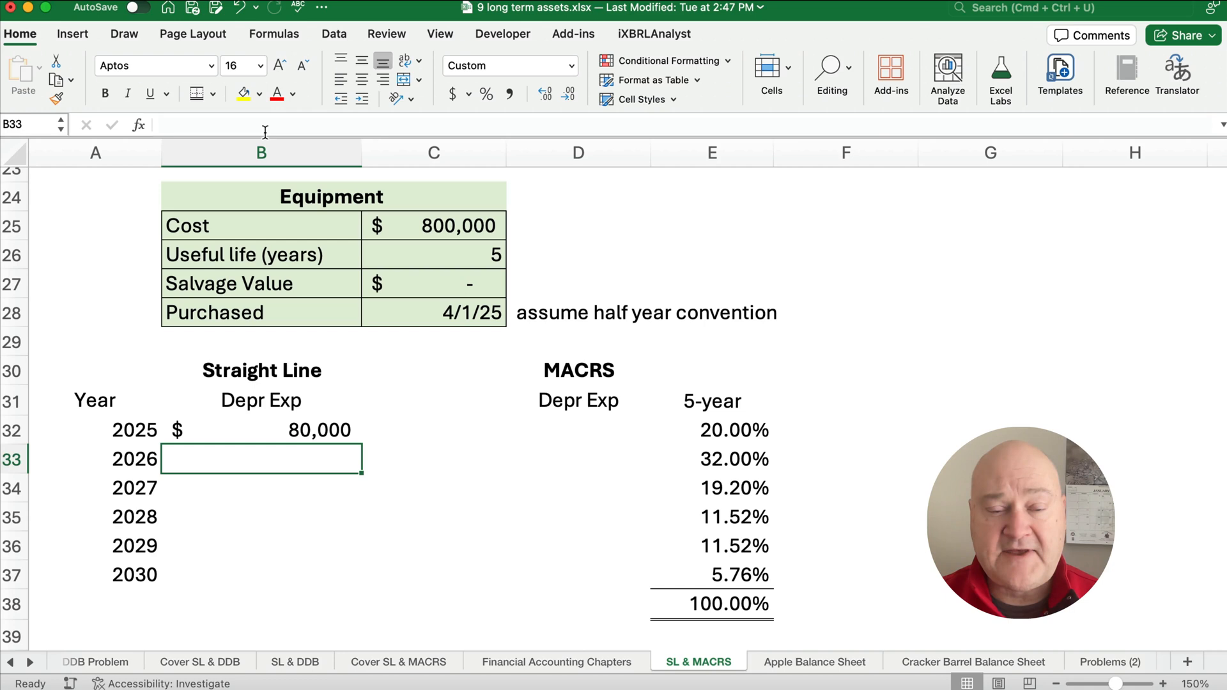
Fill 2026–2029 at 160,000 (cost ÷ life, =B33 copied down) and 2030 as =B36/2 giving 80,000.
text(=)
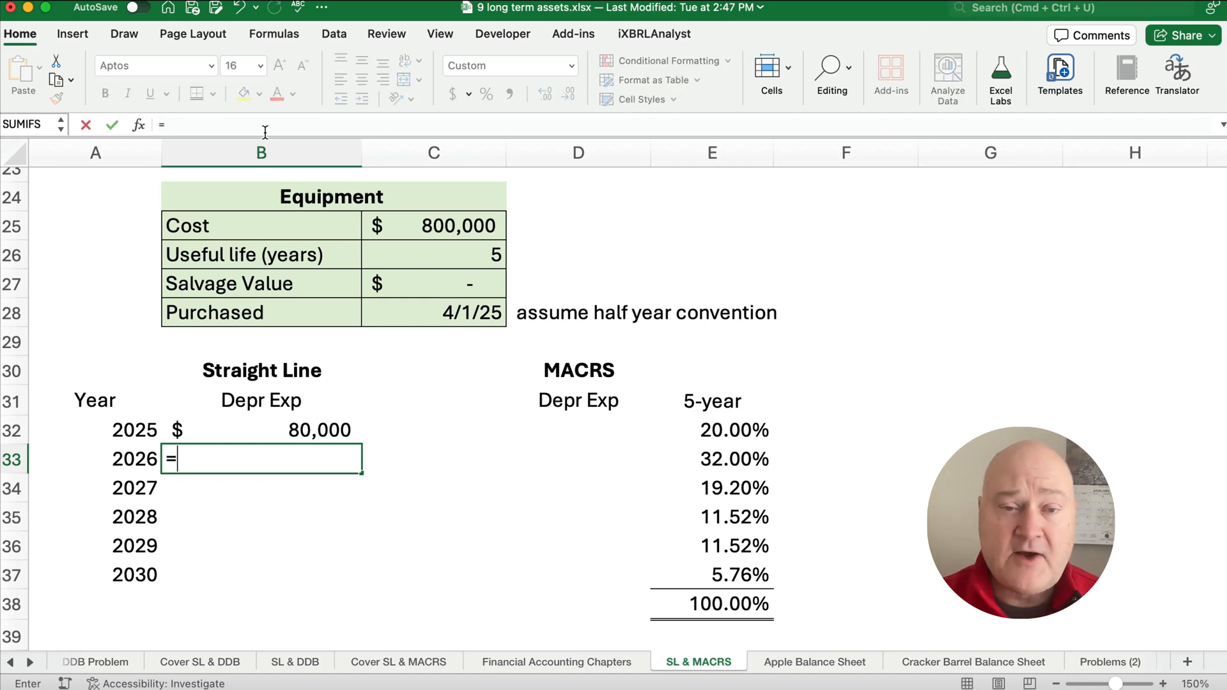
click(434, 225)
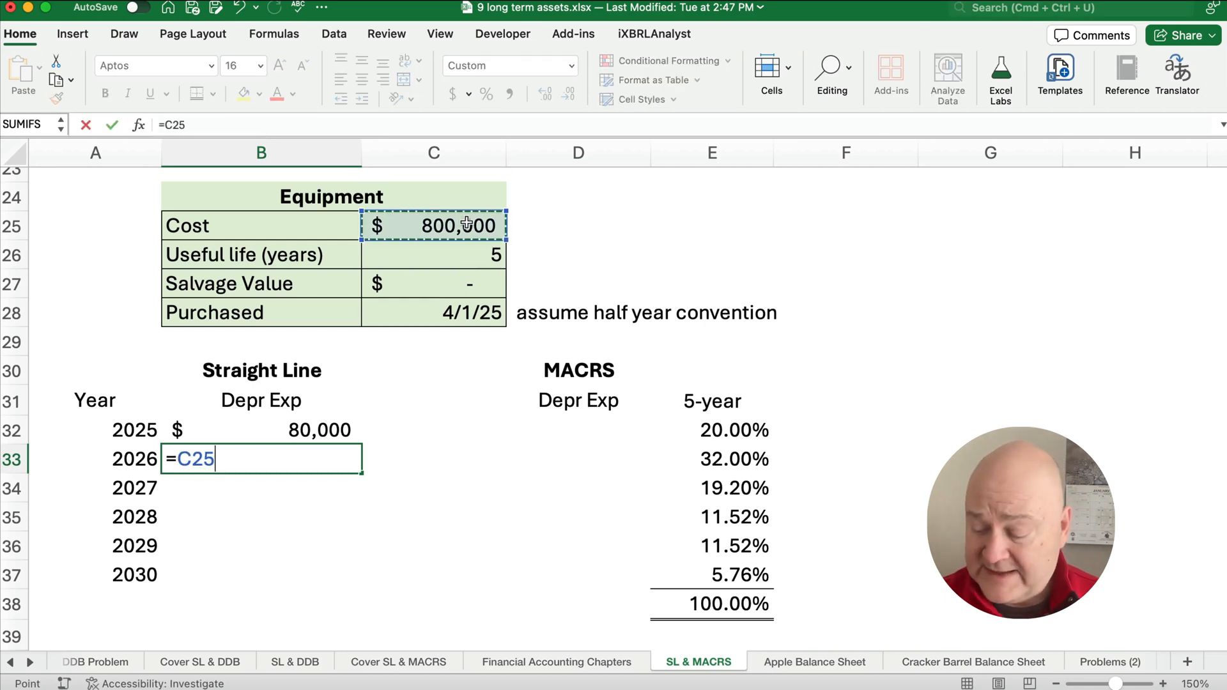
click(433, 254)
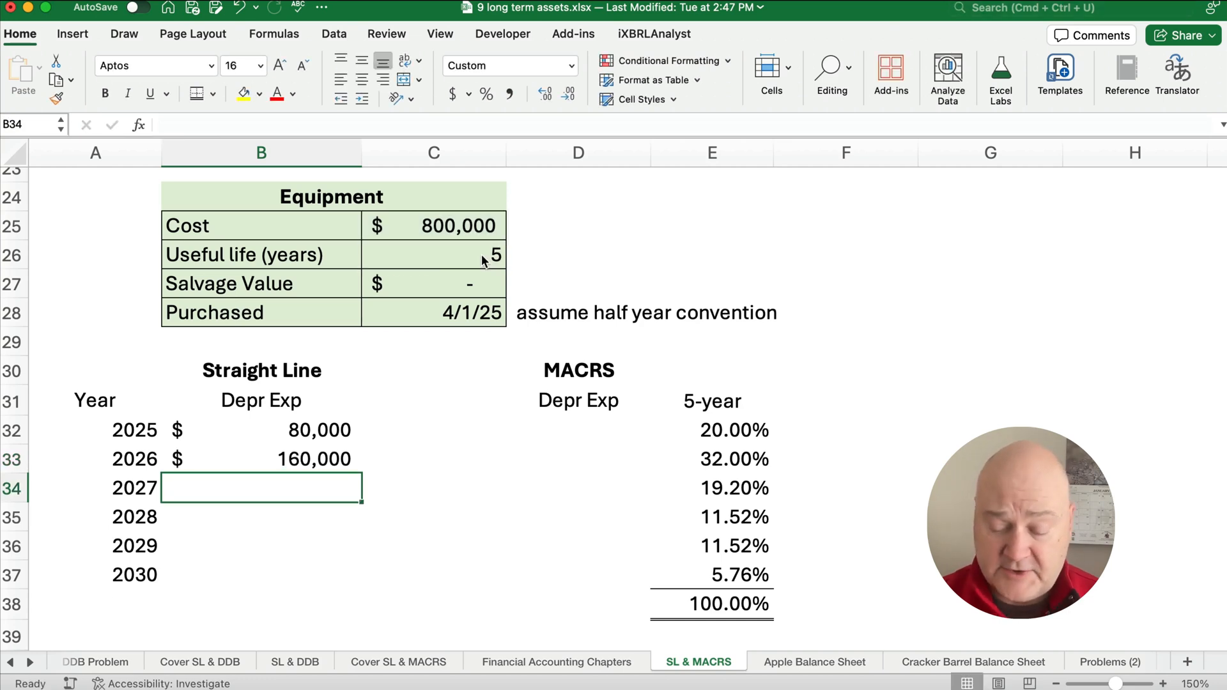
text(=B33)
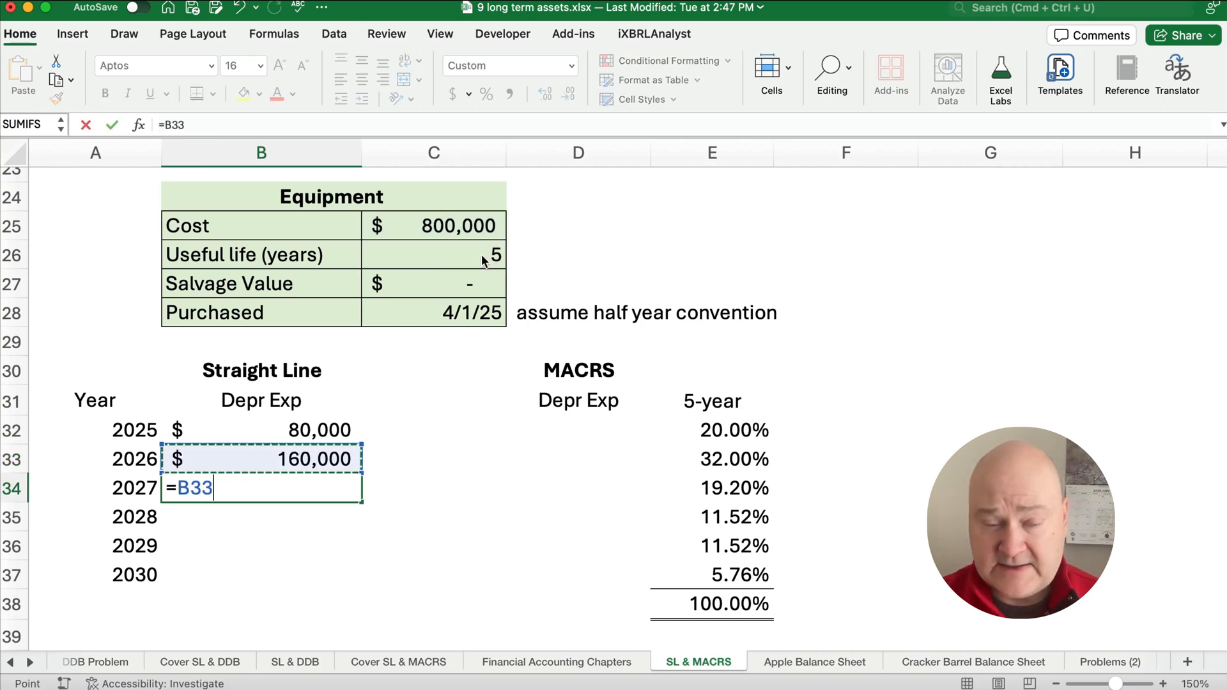
key(Return)
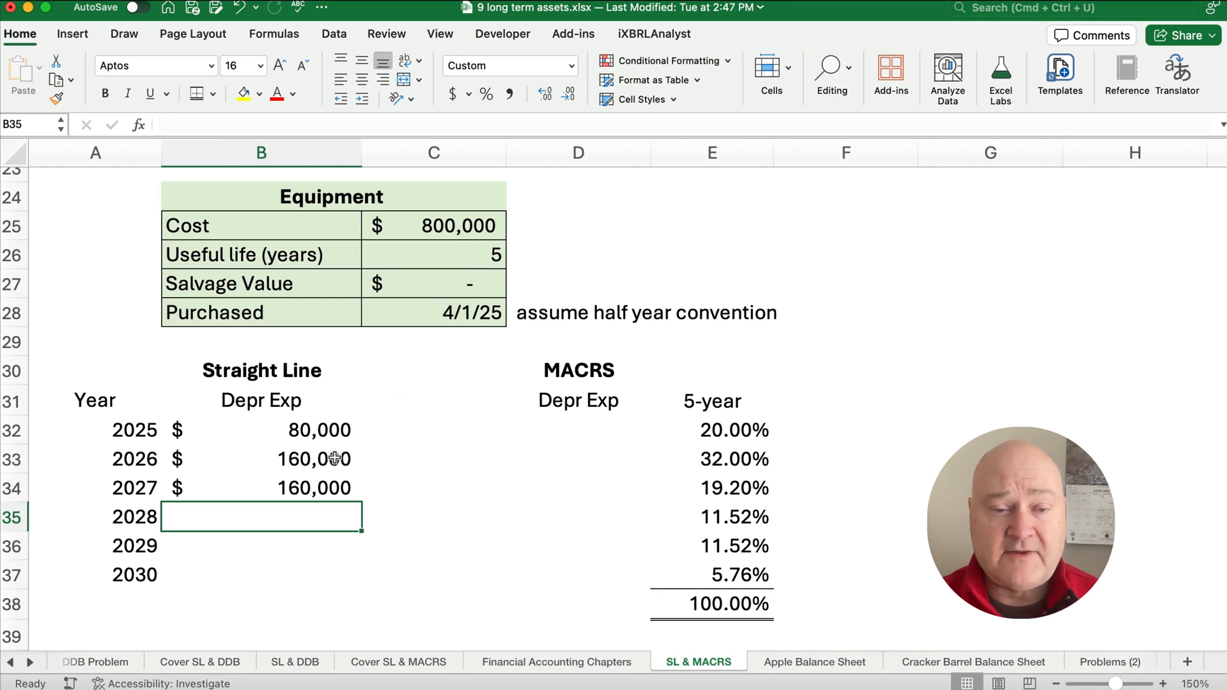
click(261, 487)
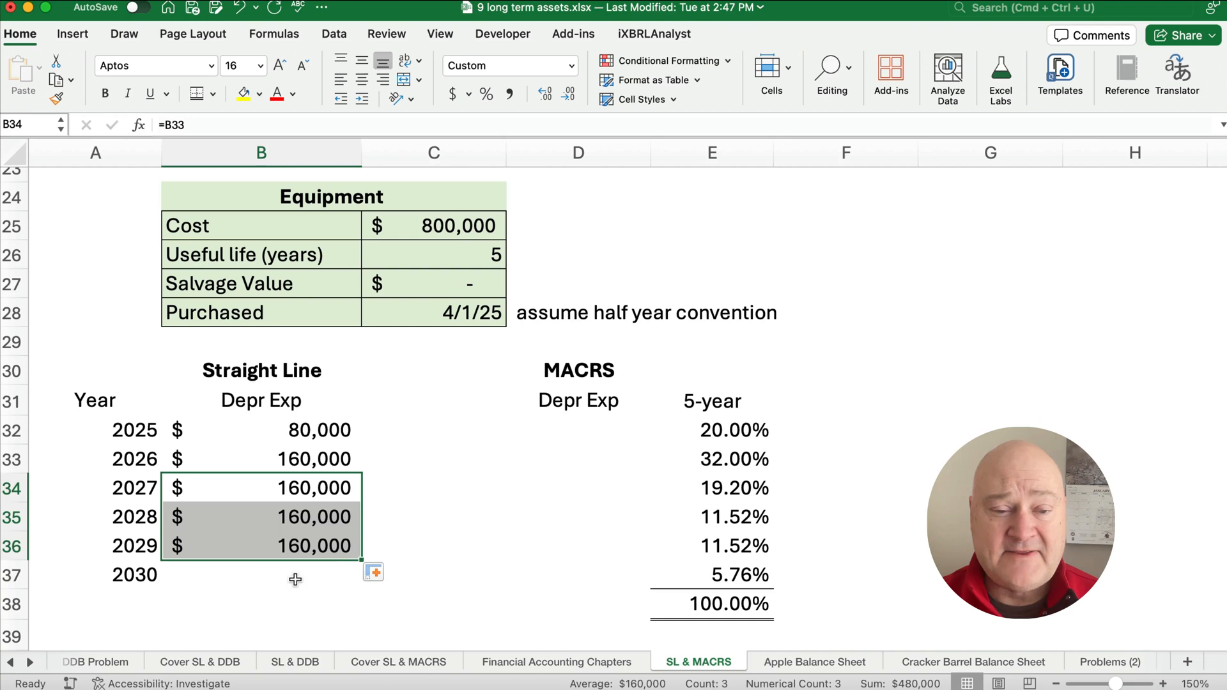
text(=)
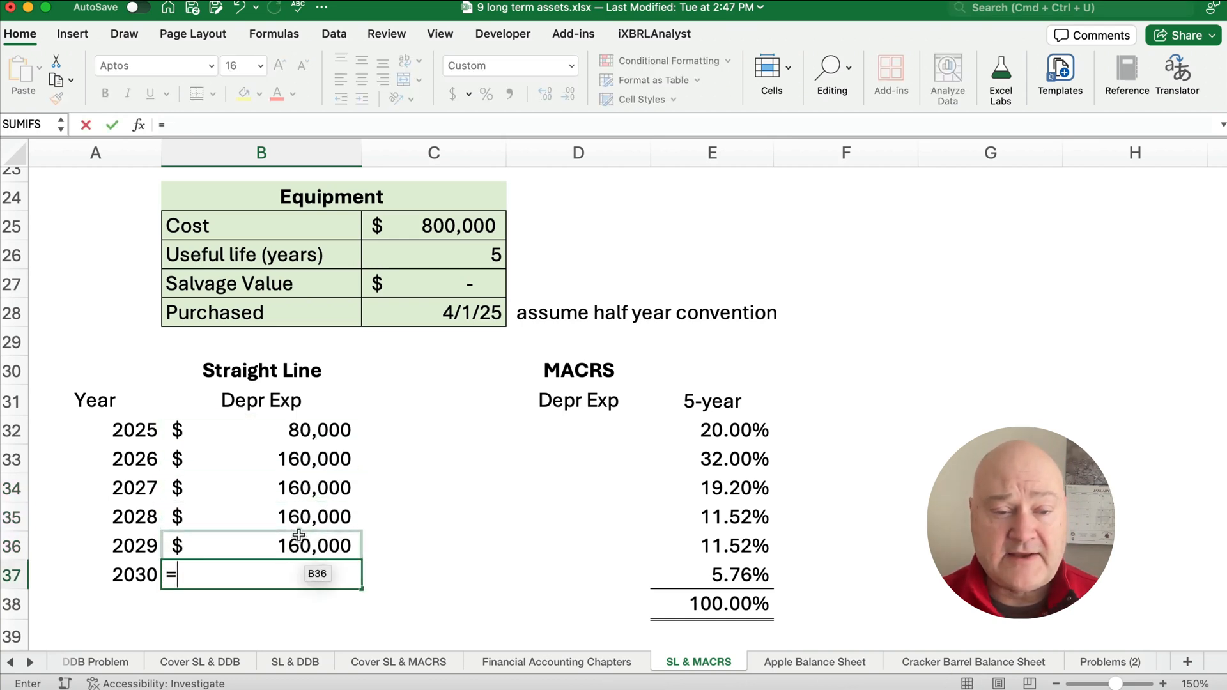
text(B36/2)
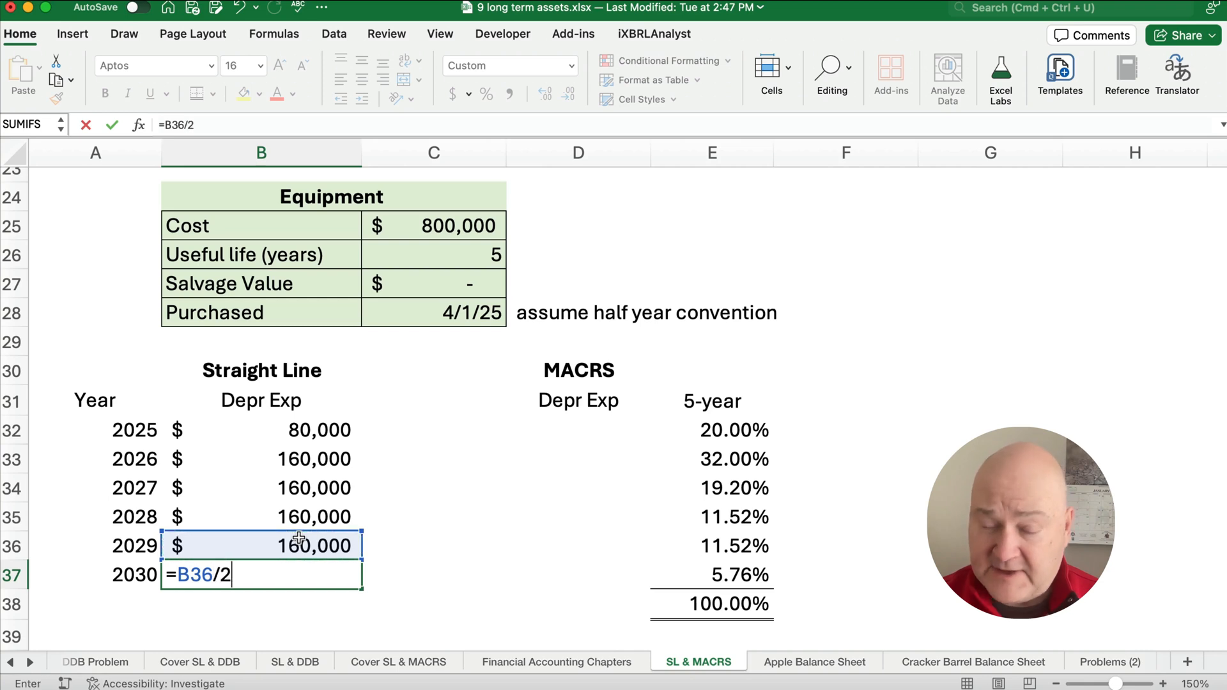
key(Return)
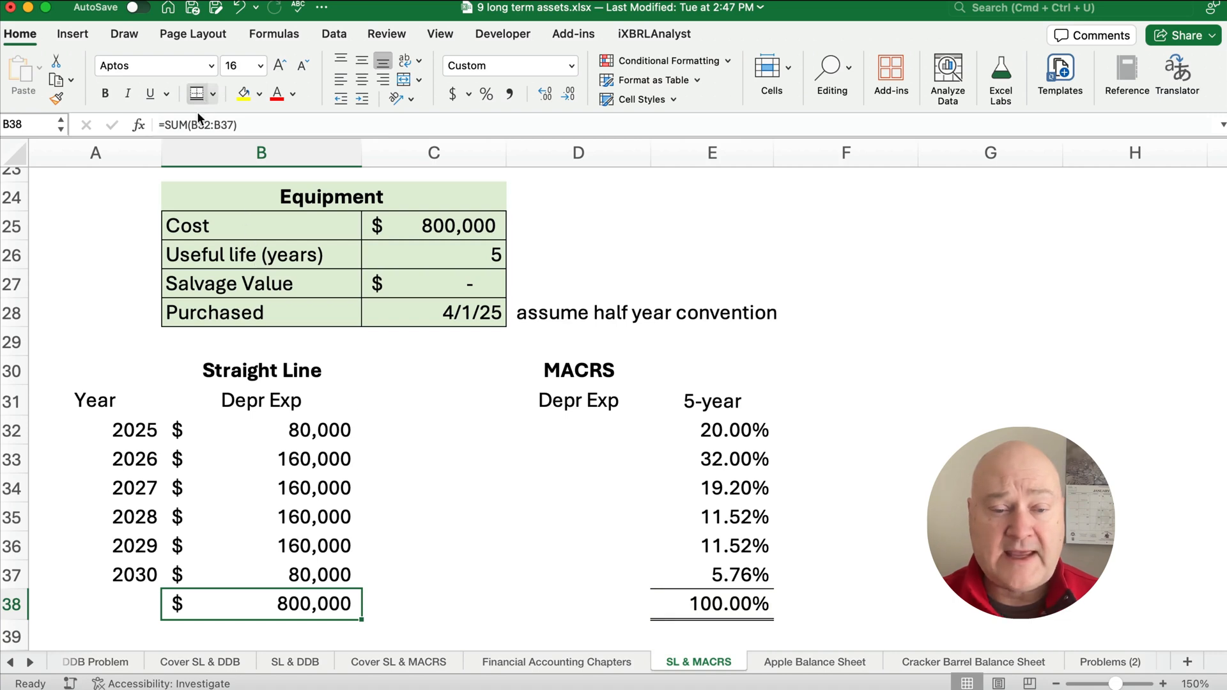
click(434, 574)
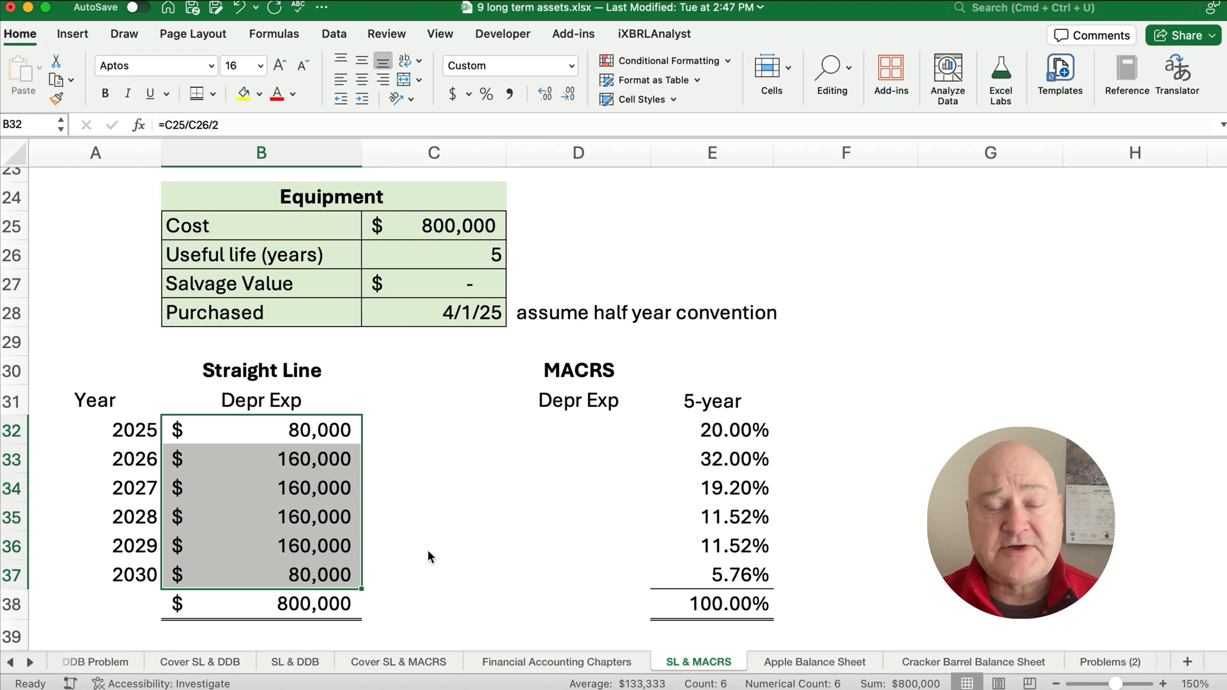
mouse_move(472, 544)
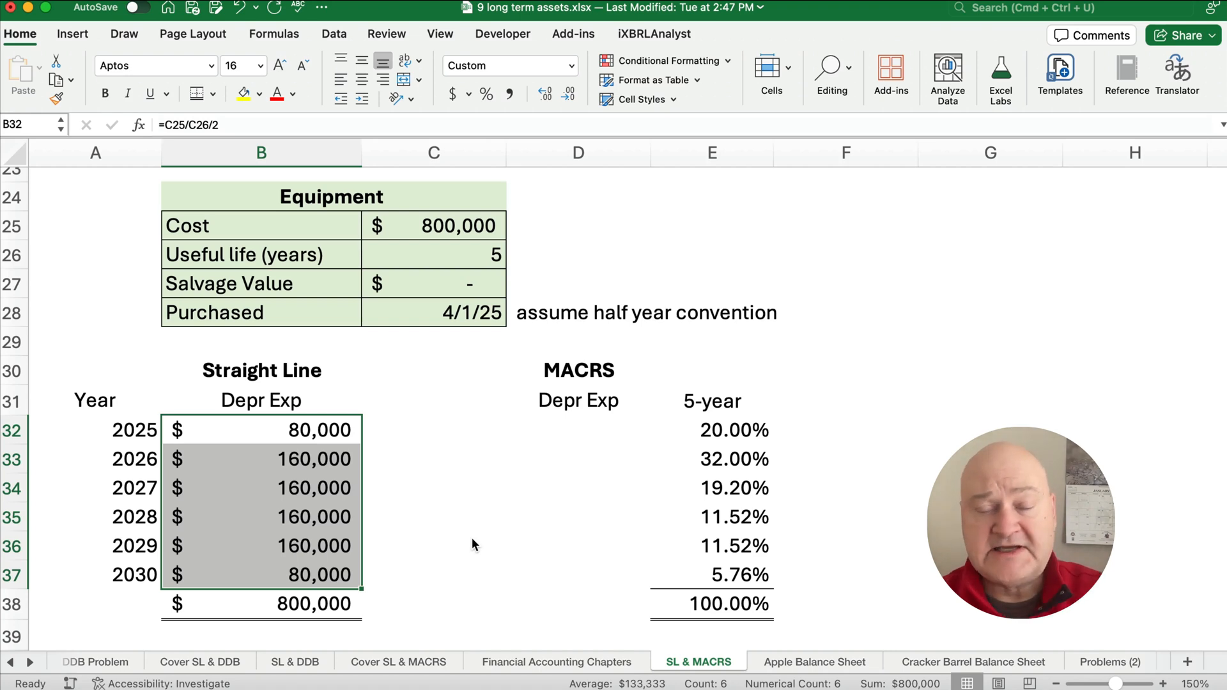
mouse_move(320, 430)
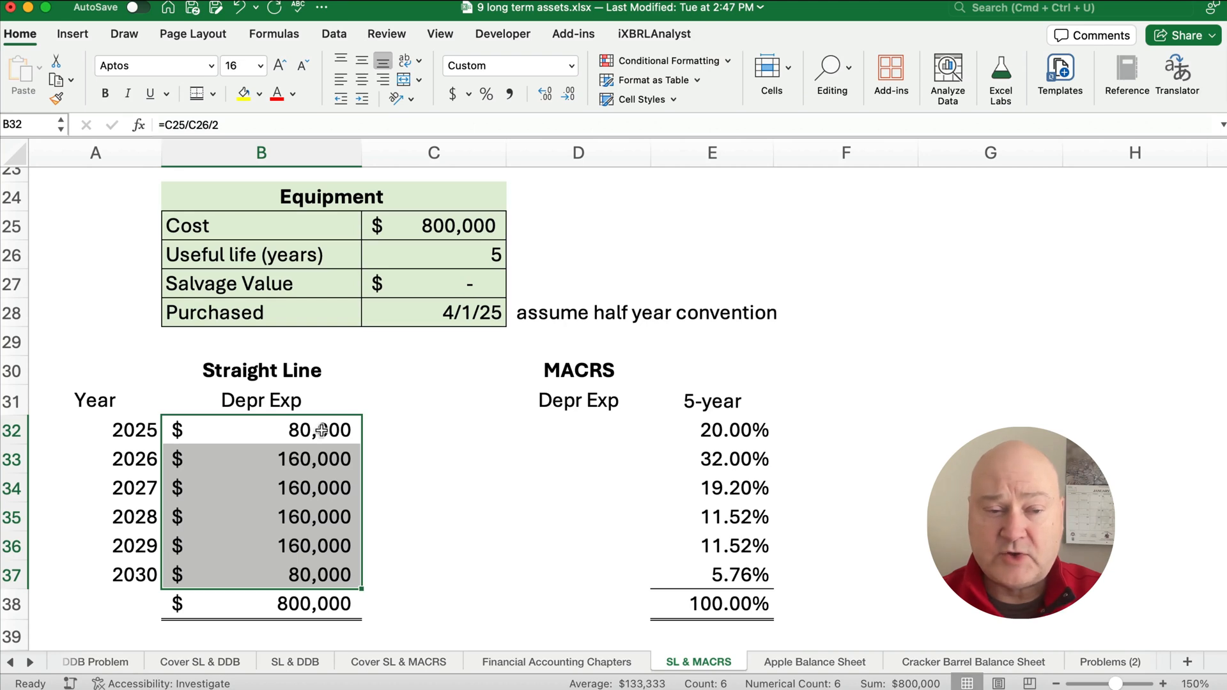
mouse_move(405, 566)
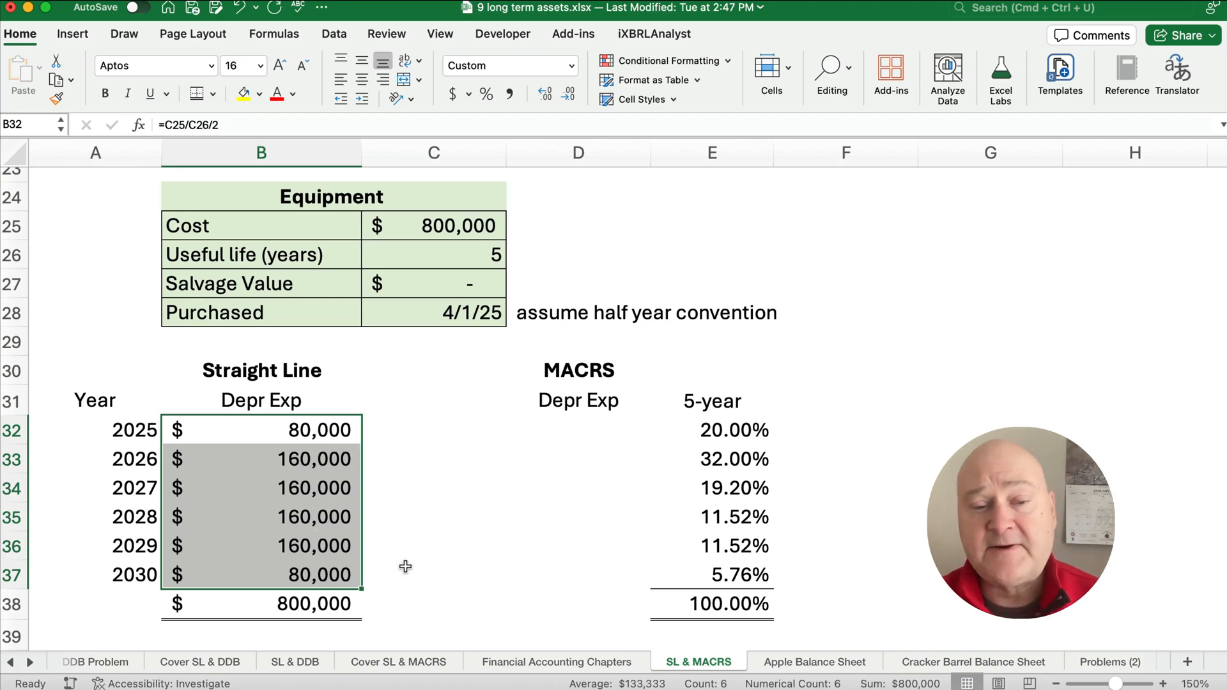
mouse_move(569, 448)
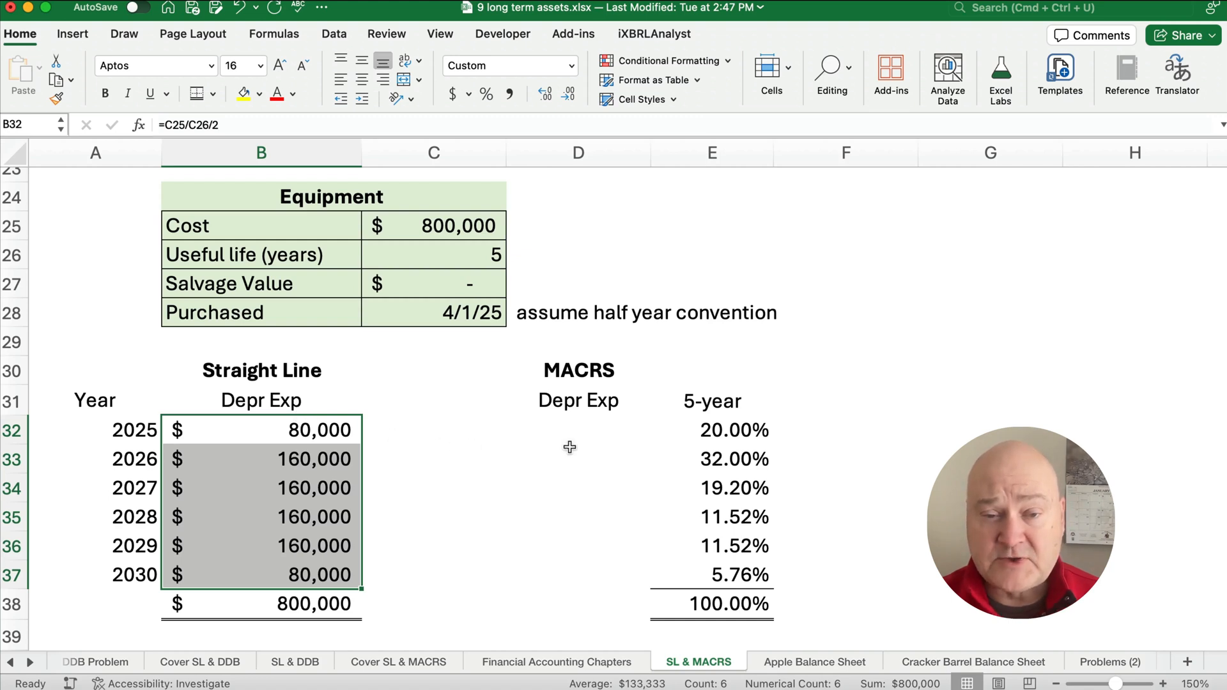
Enter 2025 MACRS expense as absolute cost $C$25 times the 20% rate, giving 160,000.
click(578, 429)
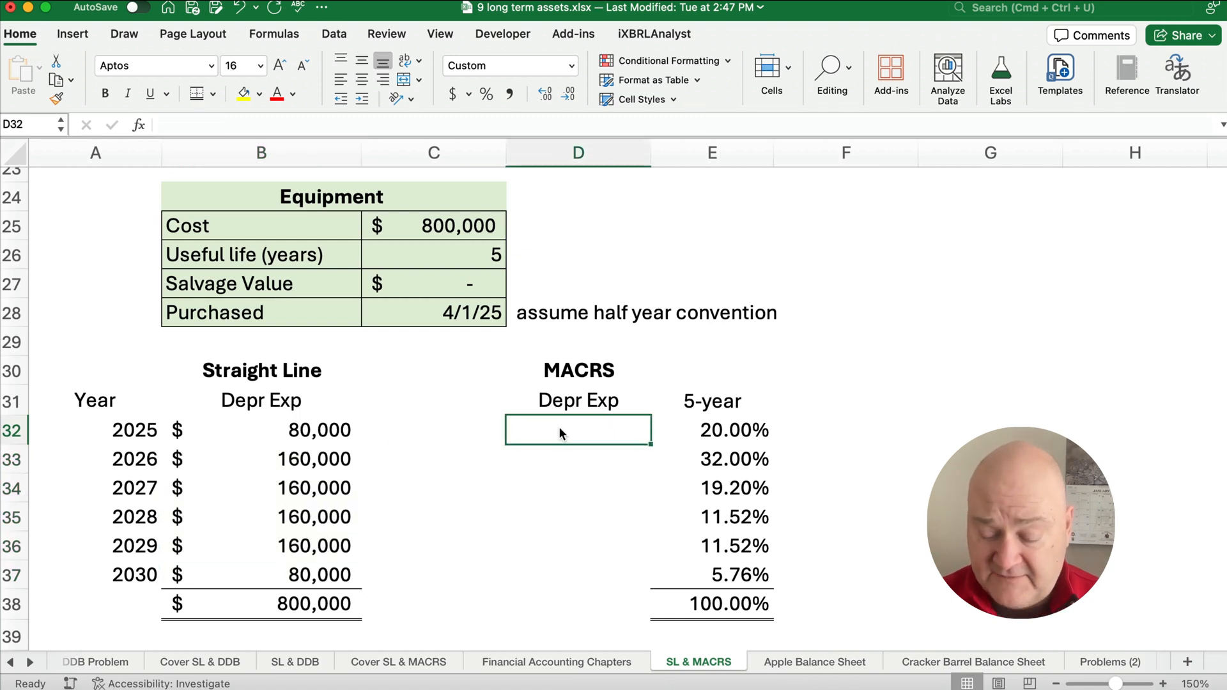
text(=)
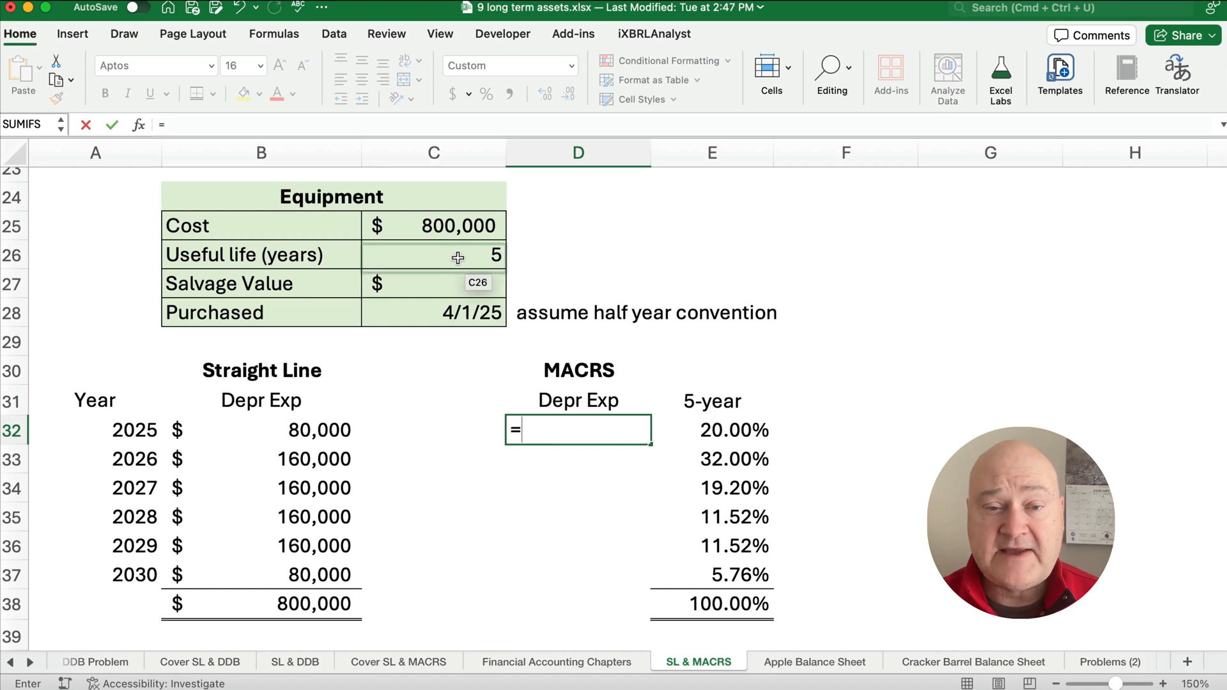
click(434, 225)
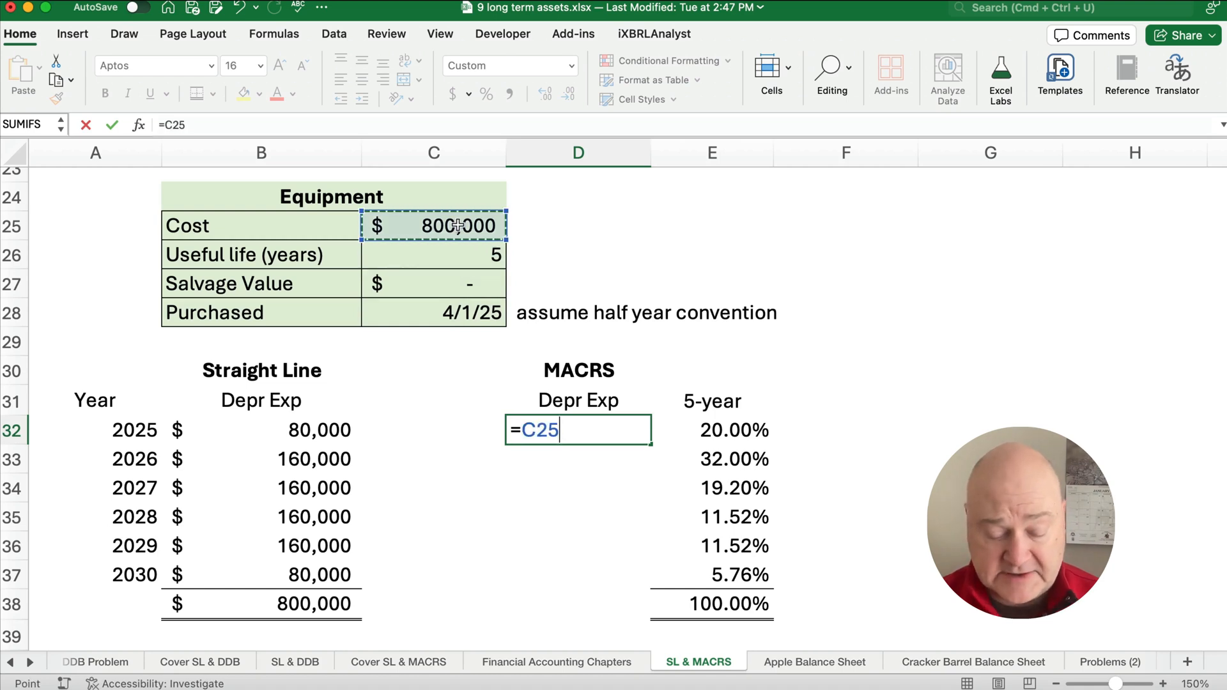
key(f4)
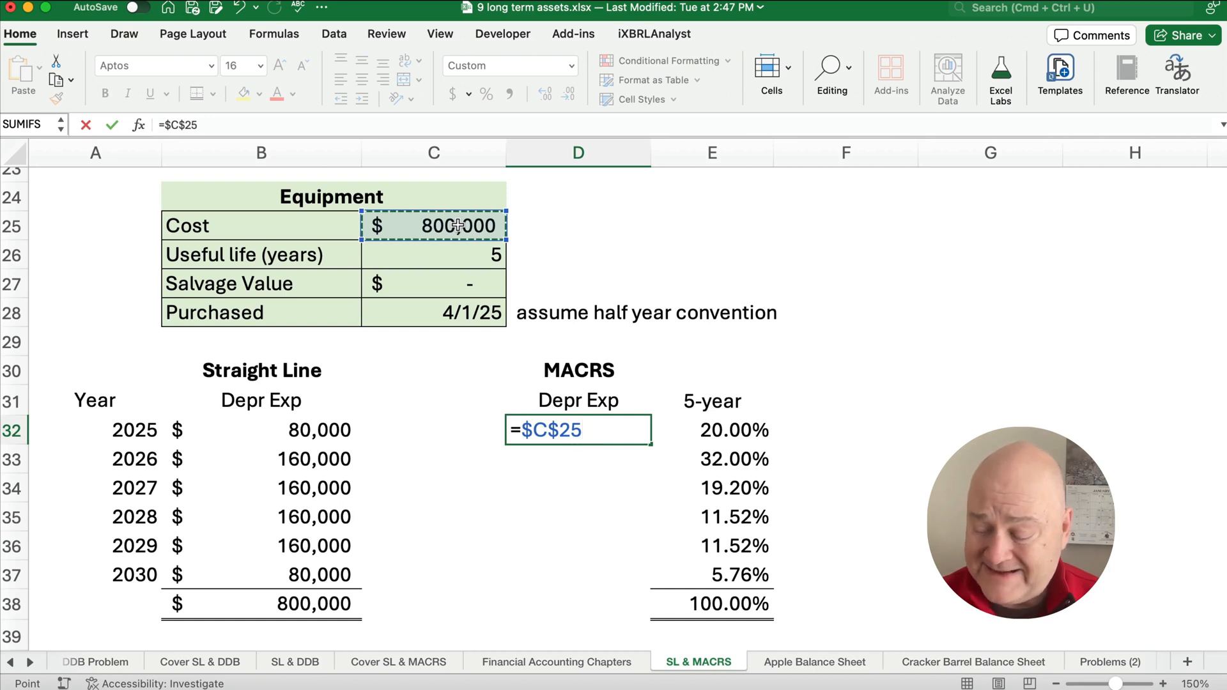
text(*)
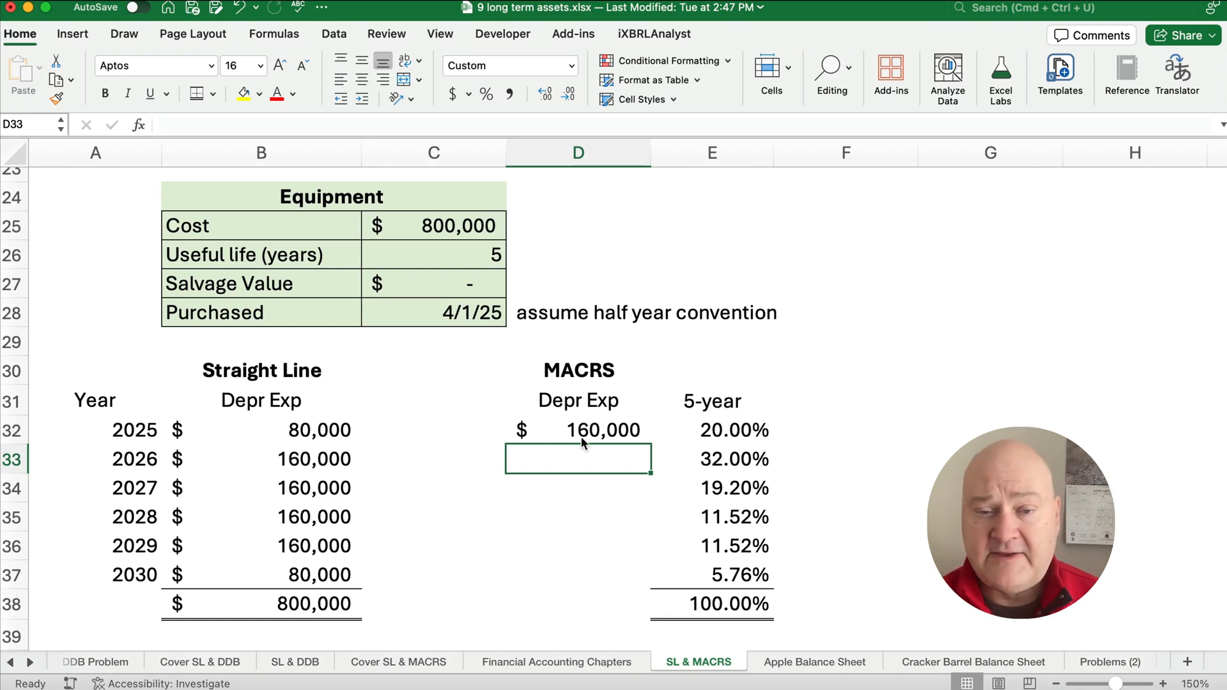
Copy the MACRS formula down through 2030 (256,000 … 46,080) and verify the 2030 formula unchanged.
click(578, 429)
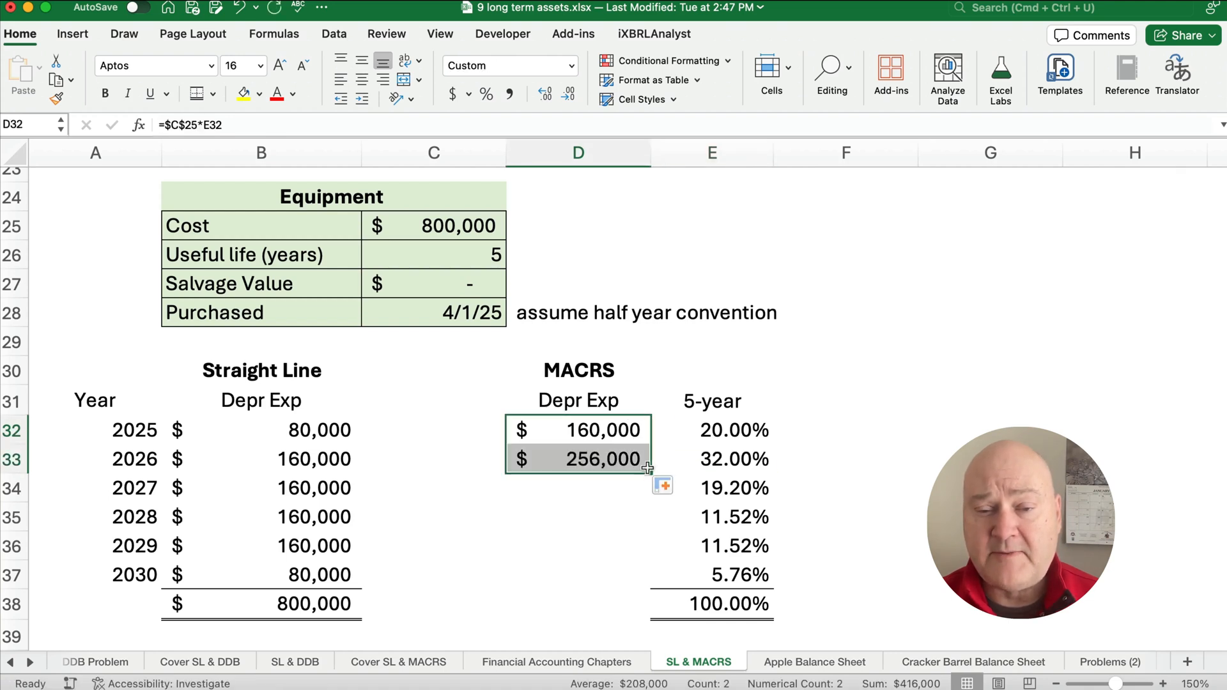
mouse_move(594, 410)
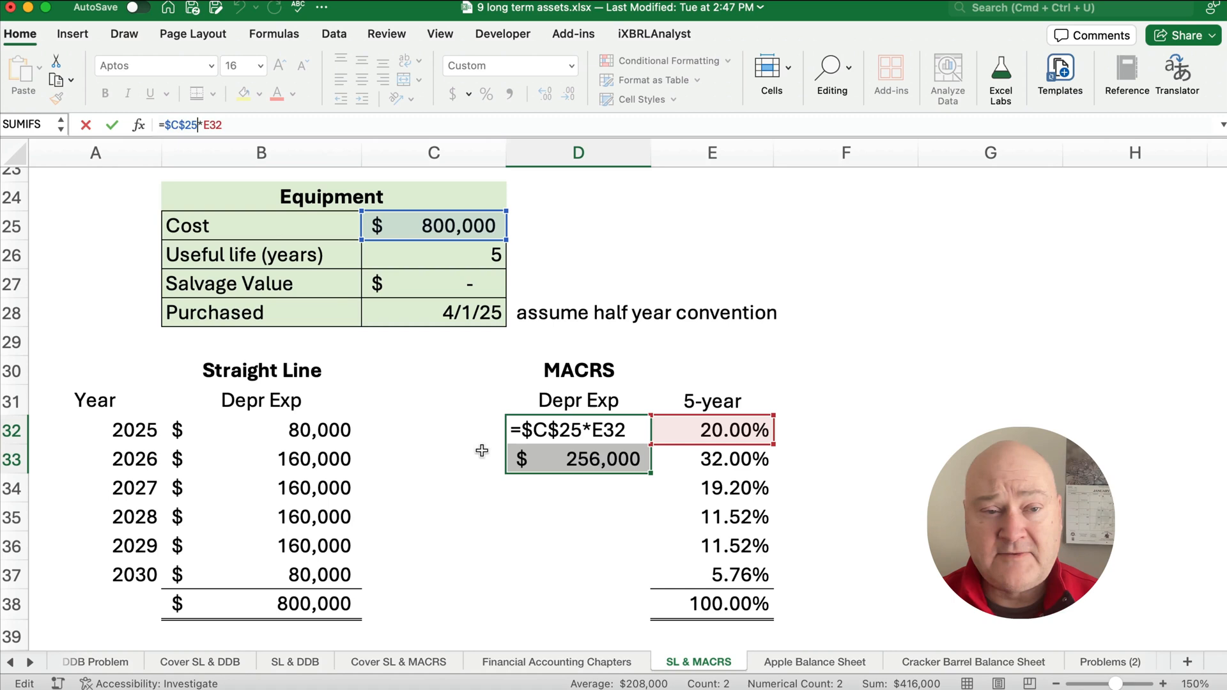
key(Return)
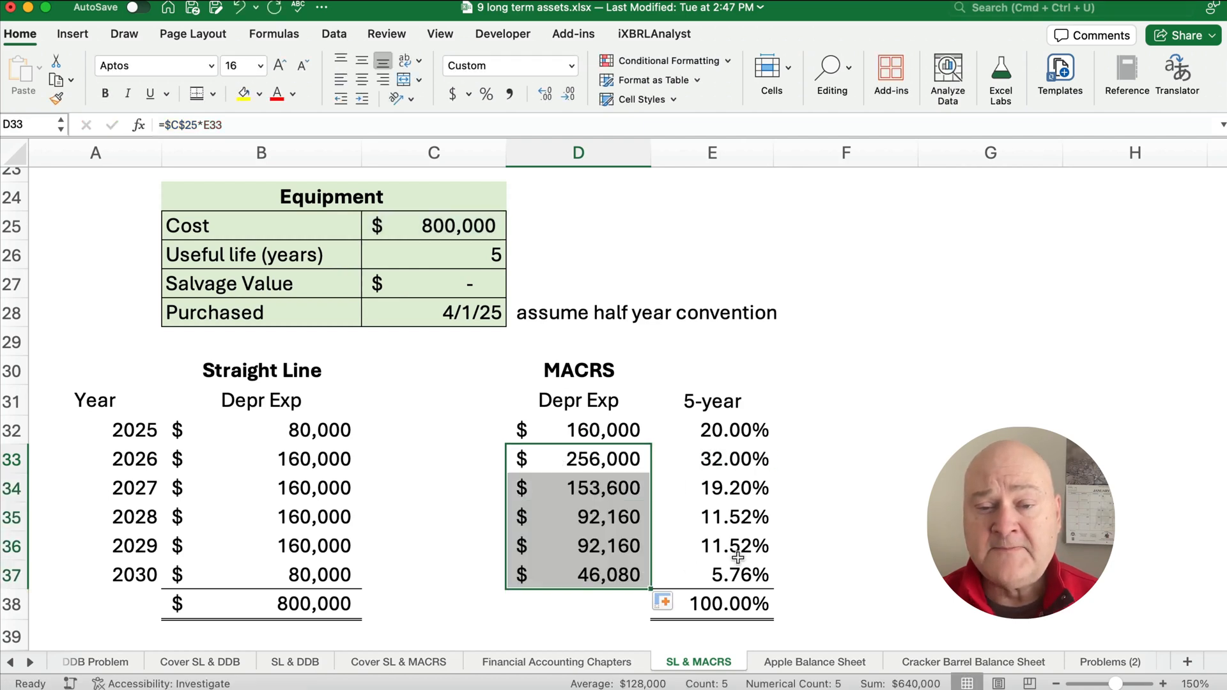
click(577, 574)
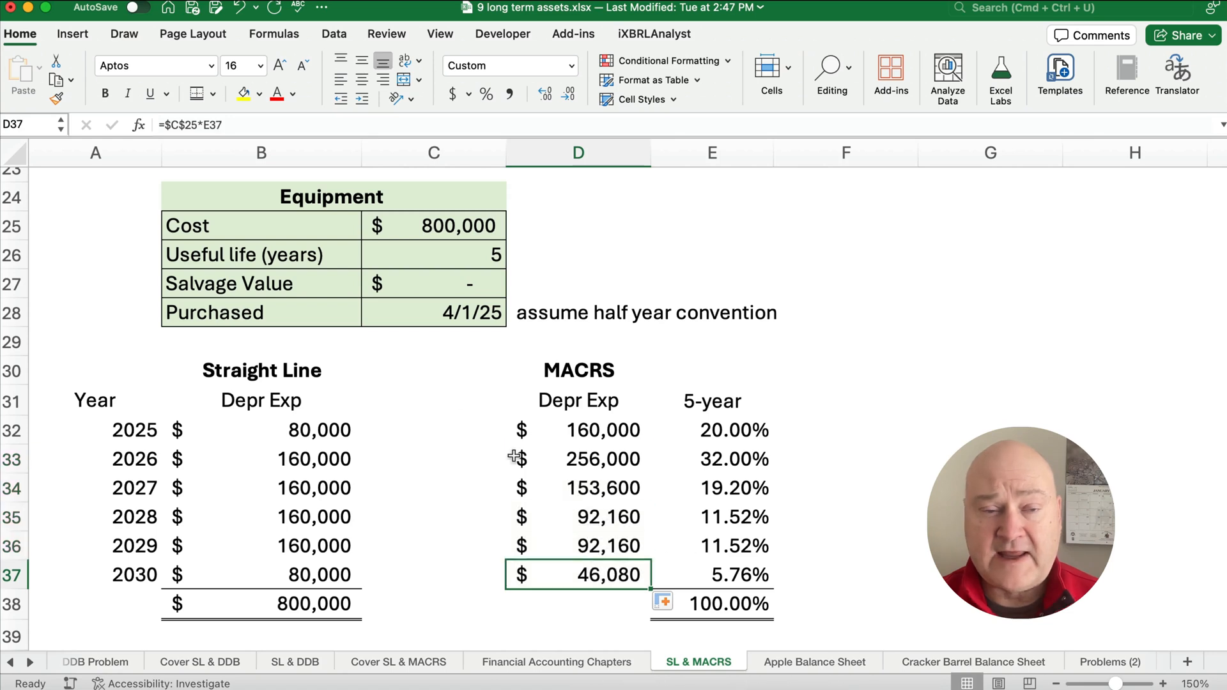
double_click(578, 573)
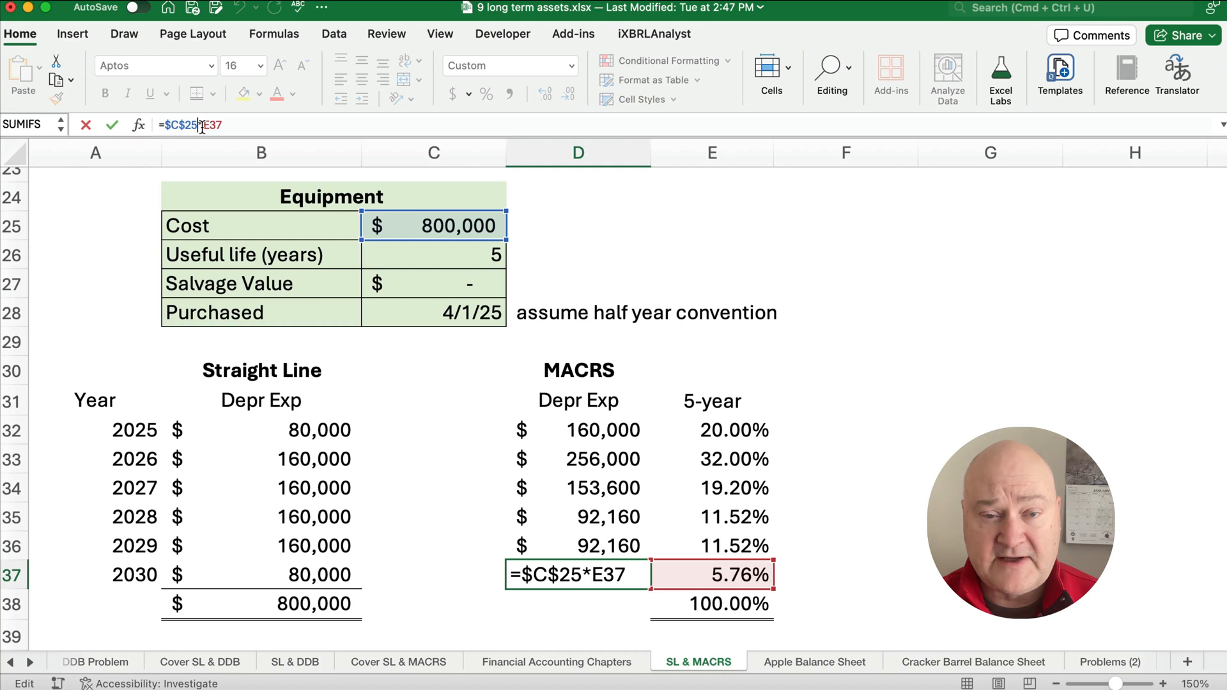
key(Return)
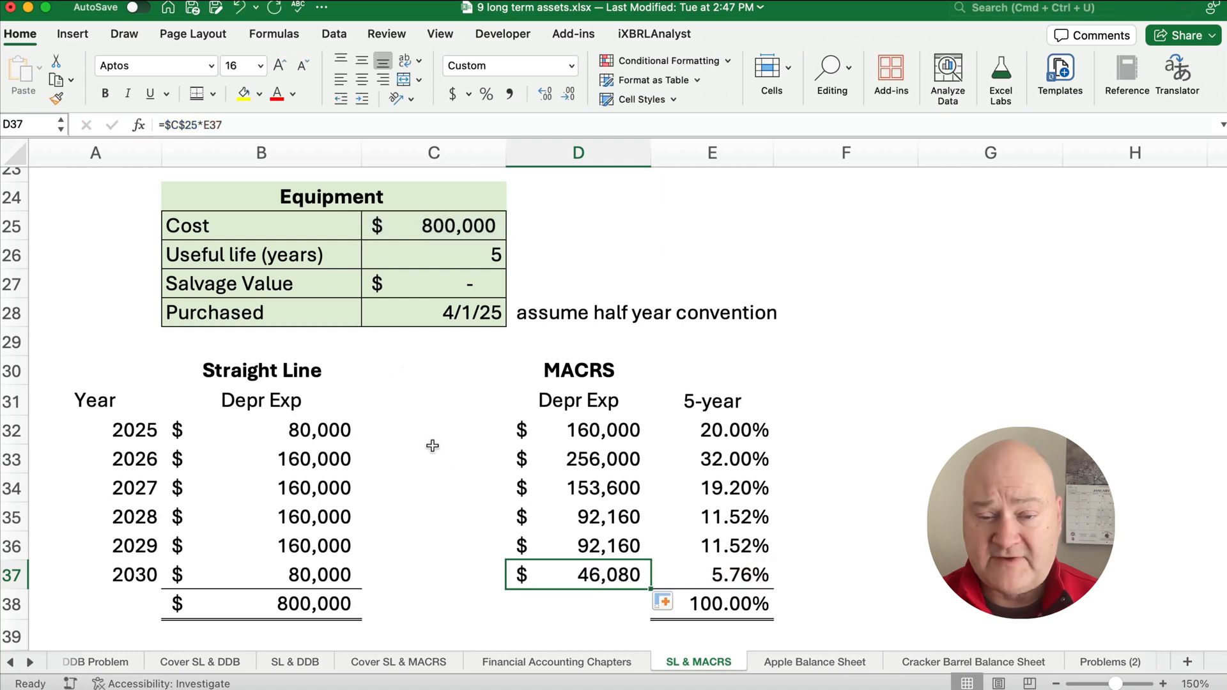
AutoSum the MACRS column in D38 to total 800,000, then deselect.
click(577, 603)
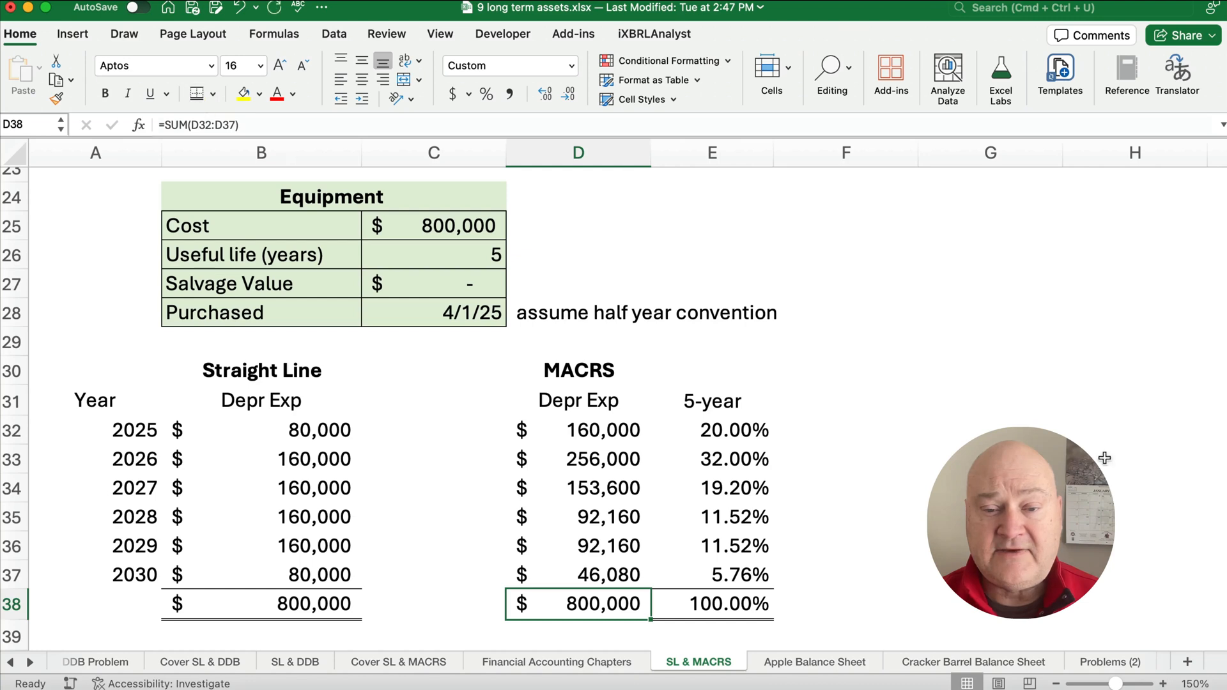
click(989, 400)
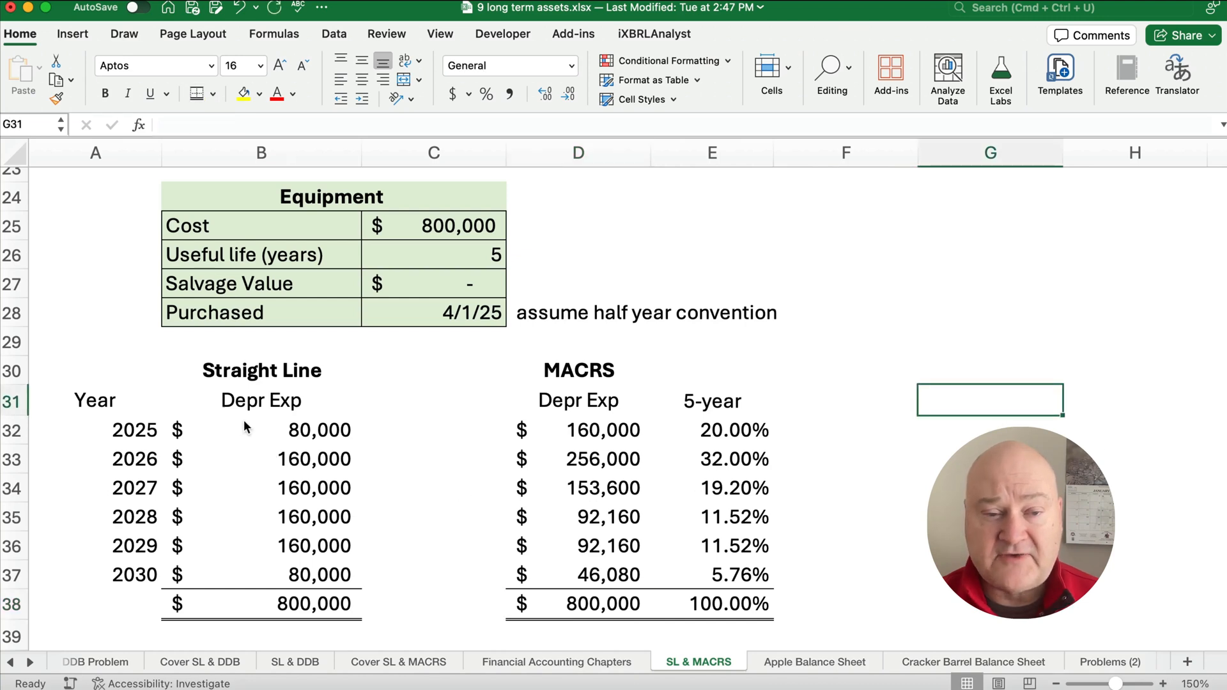